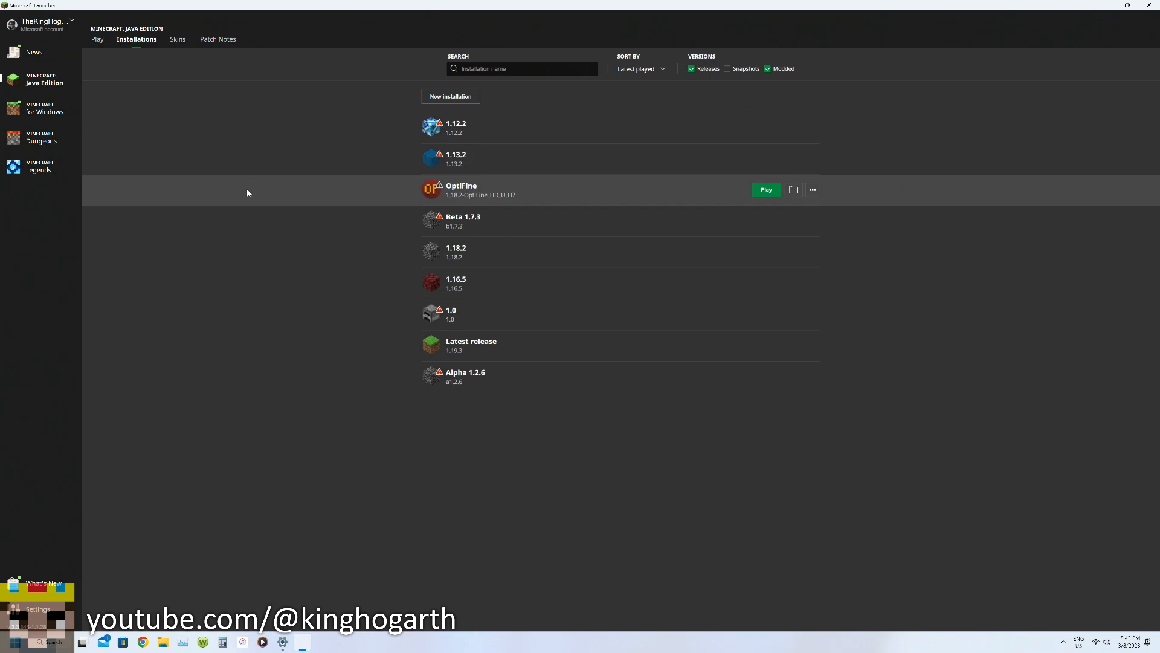
{"action": "mouse_move", "coordinate": [270, 176]}
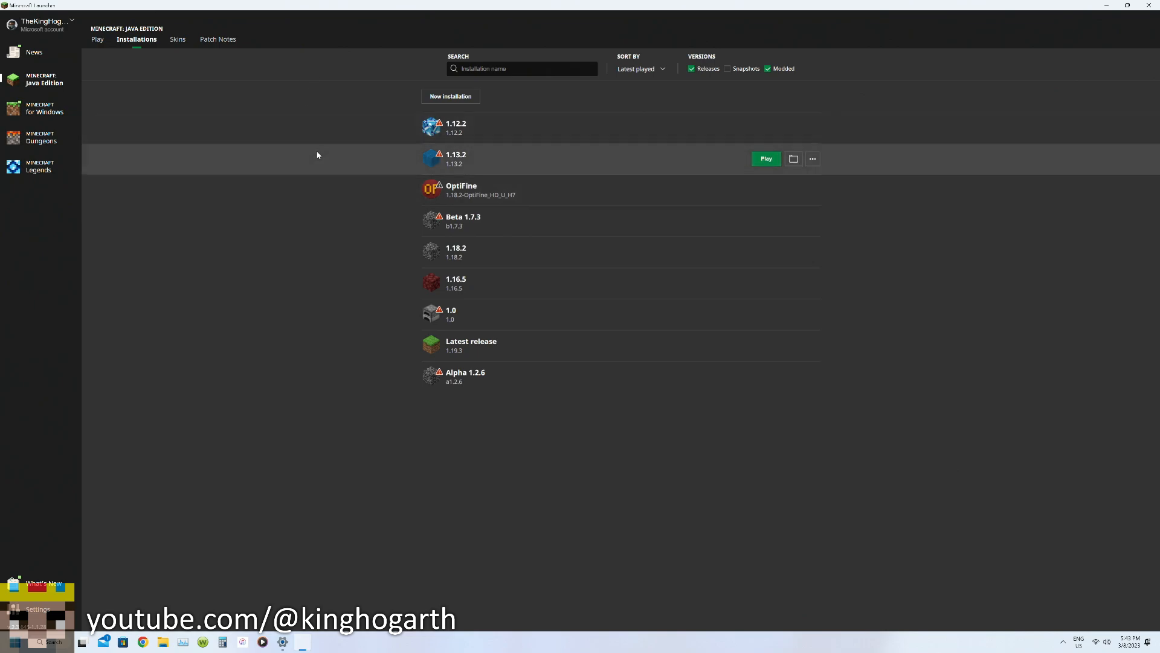
{"action": "mouse_move", "coordinate": [338, 84]}
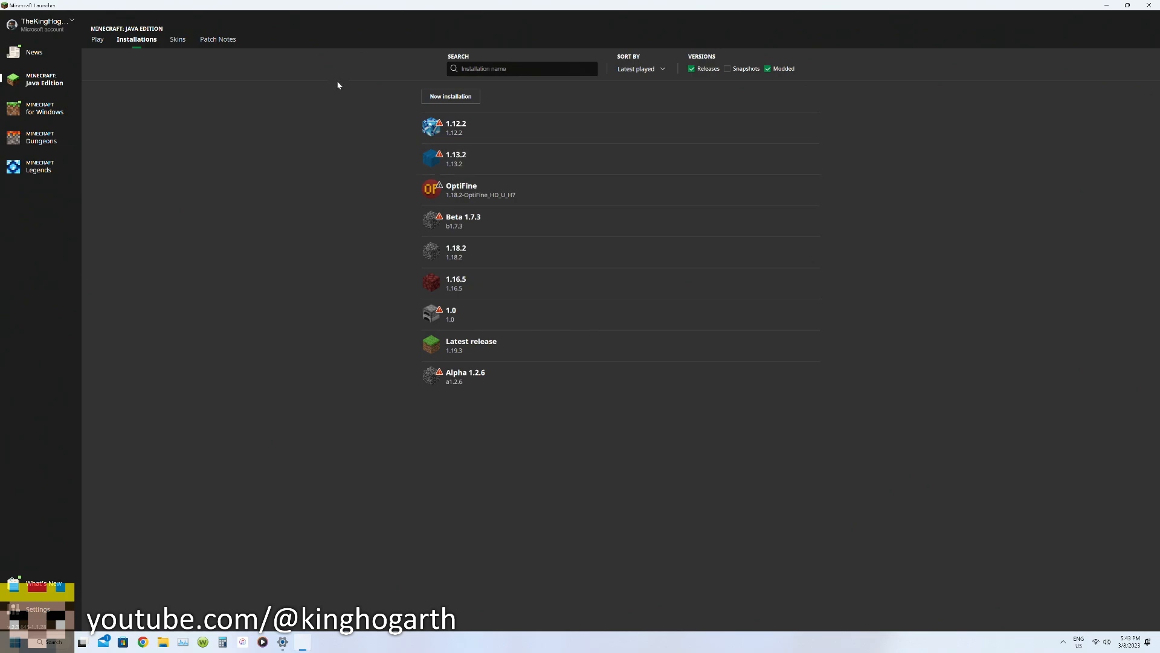
{"action": "mouse_move", "coordinate": [343, 73]}
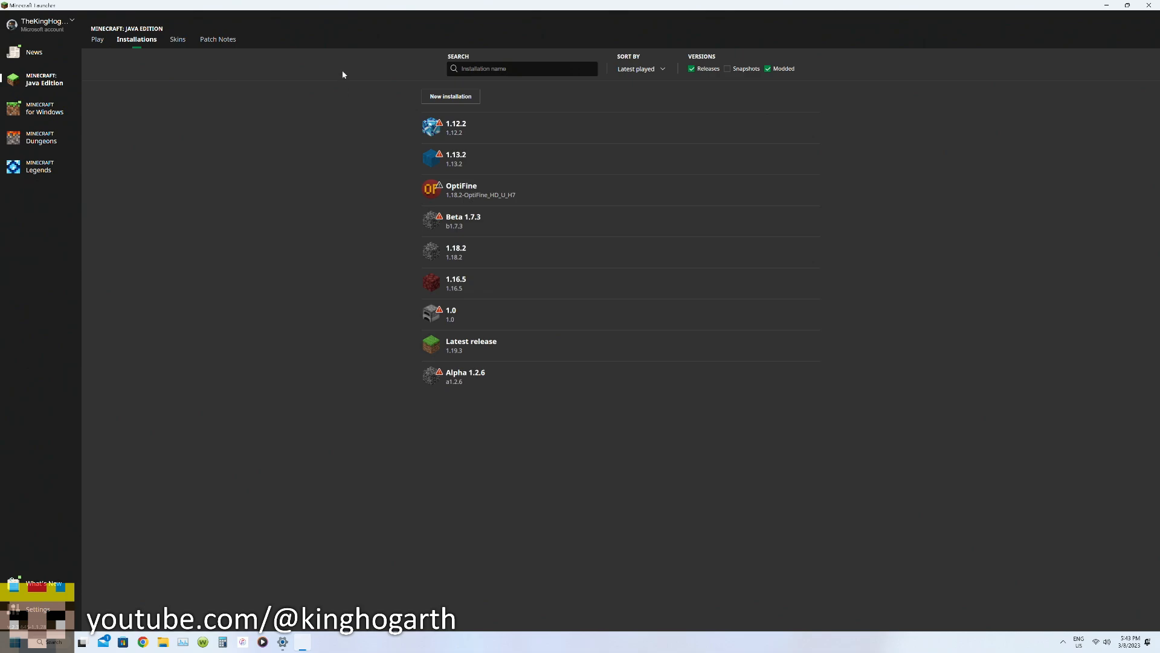
{"action": "mouse_move", "coordinate": [343, 80]}
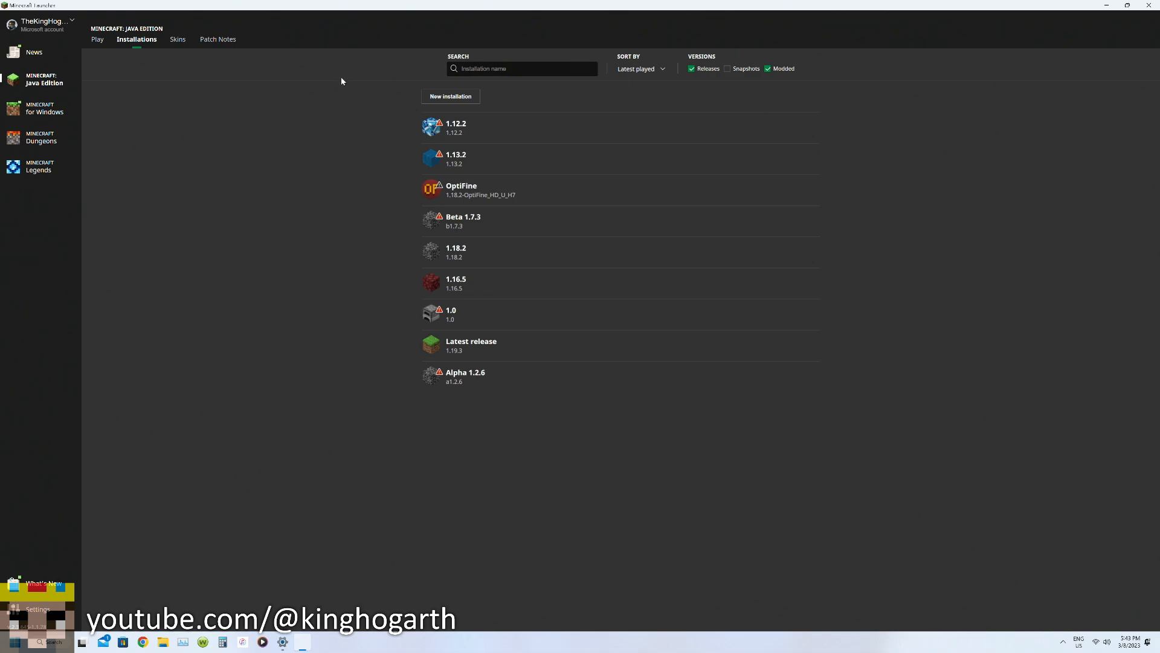
{"action": "mouse_move", "coordinate": [361, 101]}
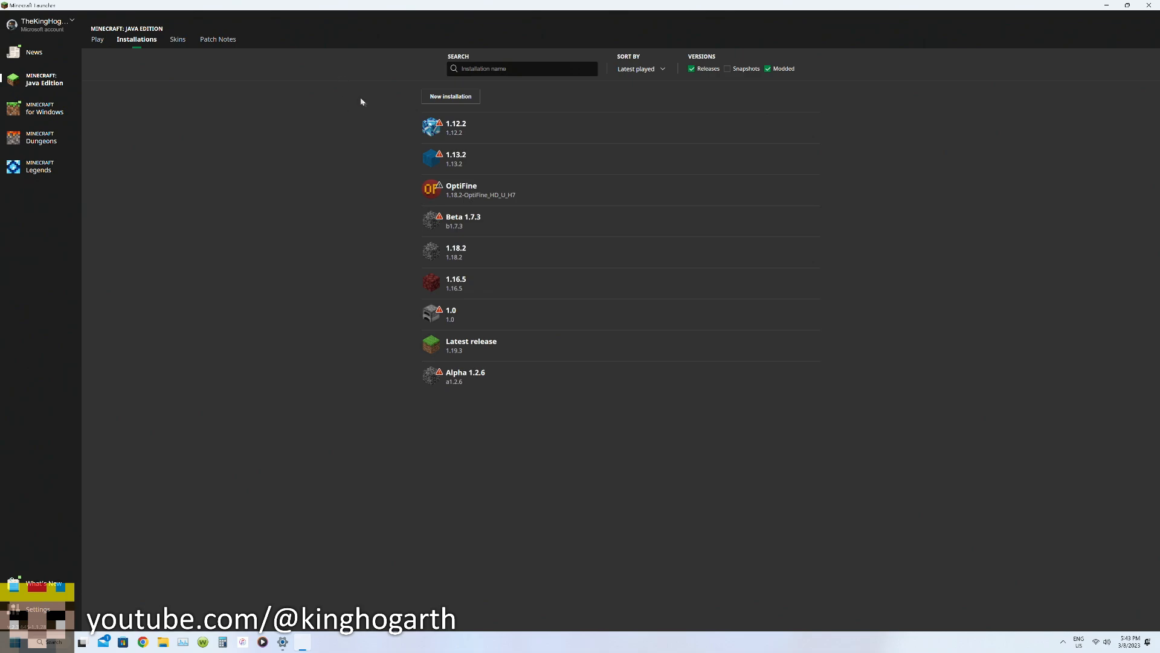
{"action": "mouse_move", "coordinate": [392, 89]}
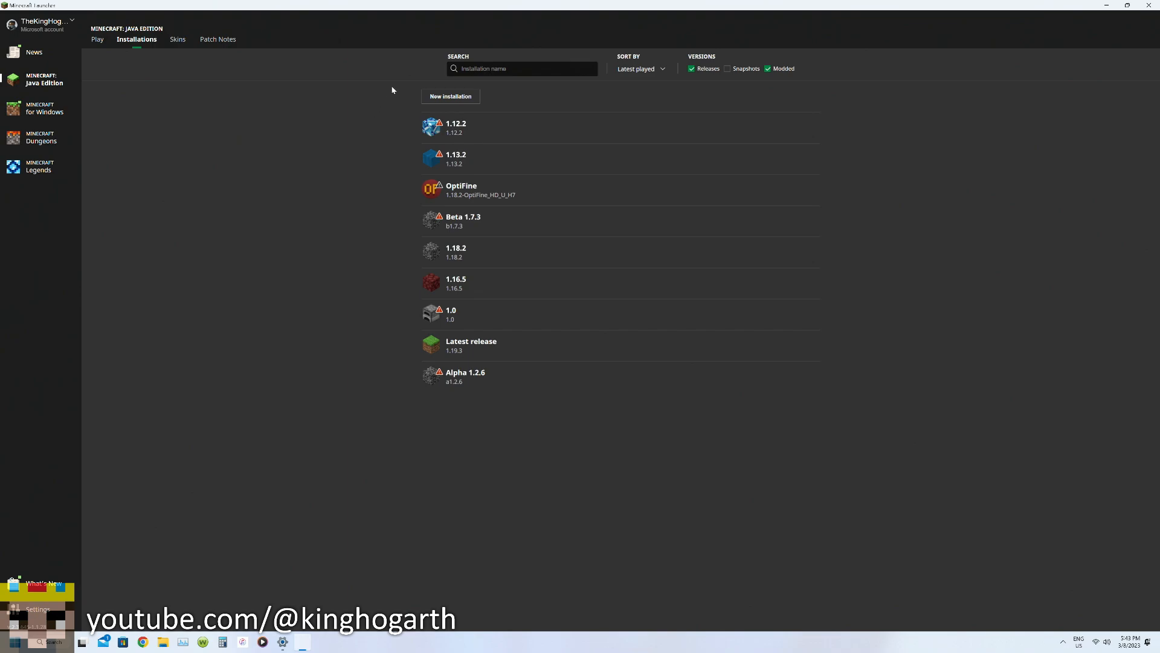
{"action": "mouse_move", "coordinate": [363, 82]}
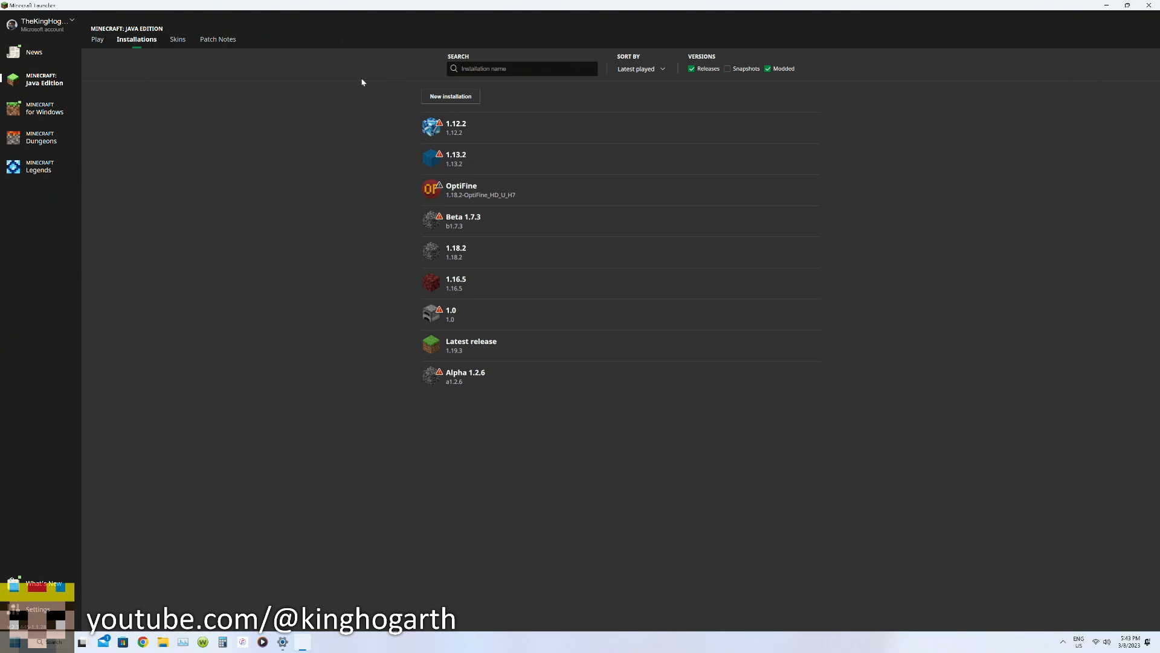
{"action": "mouse_move", "coordinate": [357, 79]}
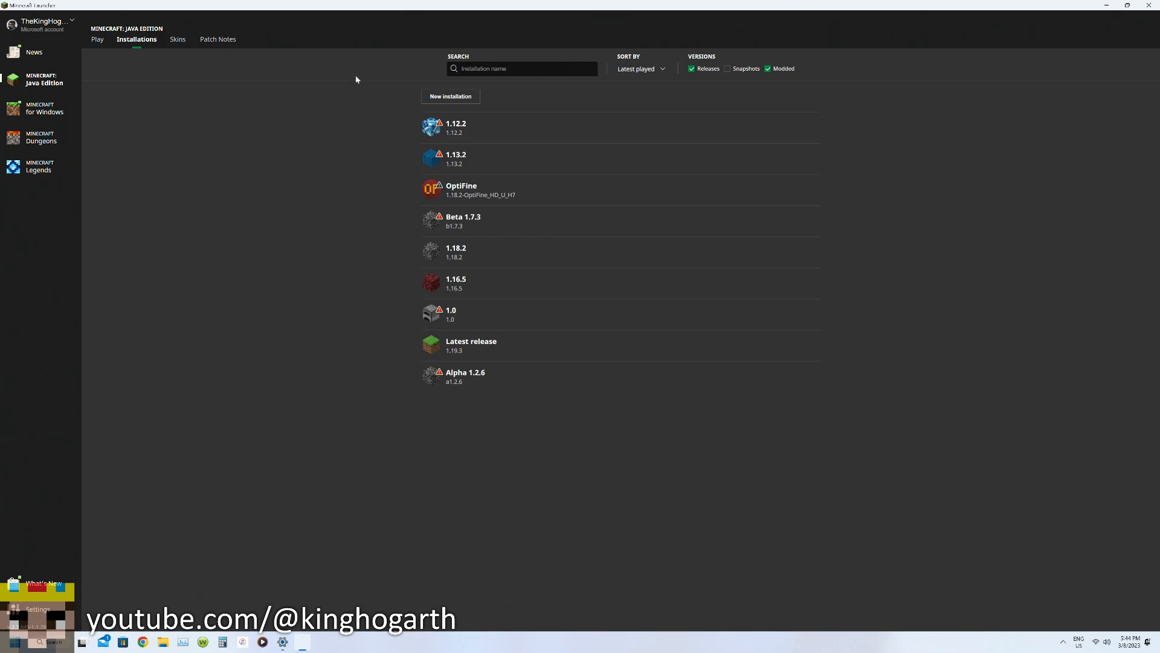
{"action": "mouse_move", "coordinate": [351, 84]}
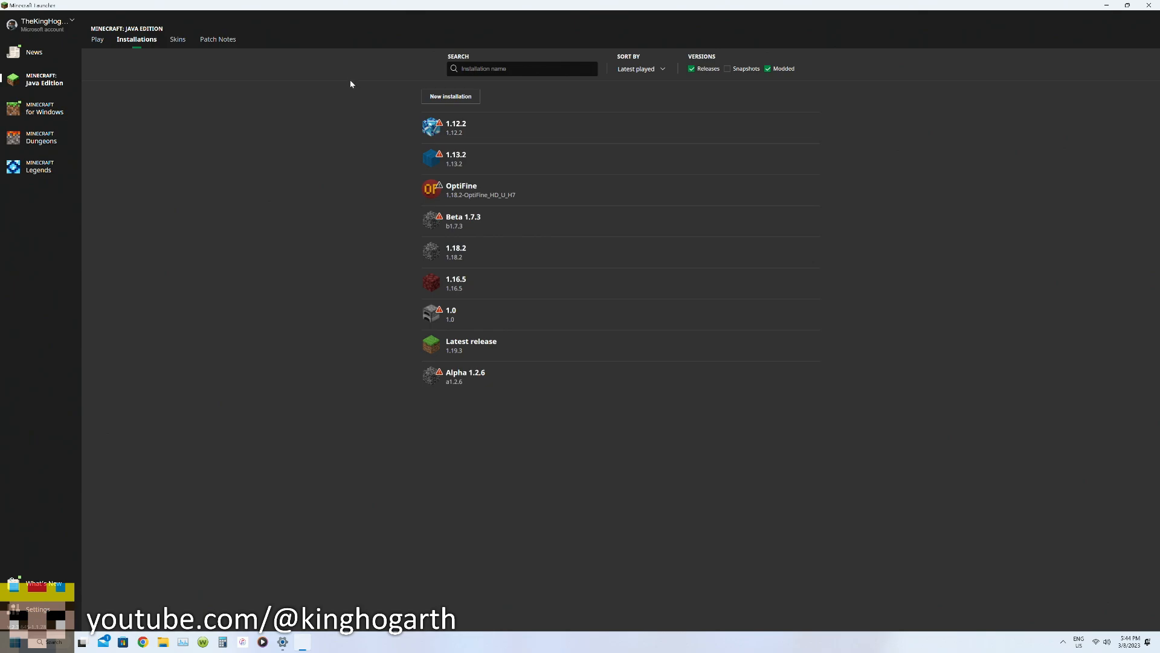
{"action": "mouse_move", "coordinate": [348, 81]}
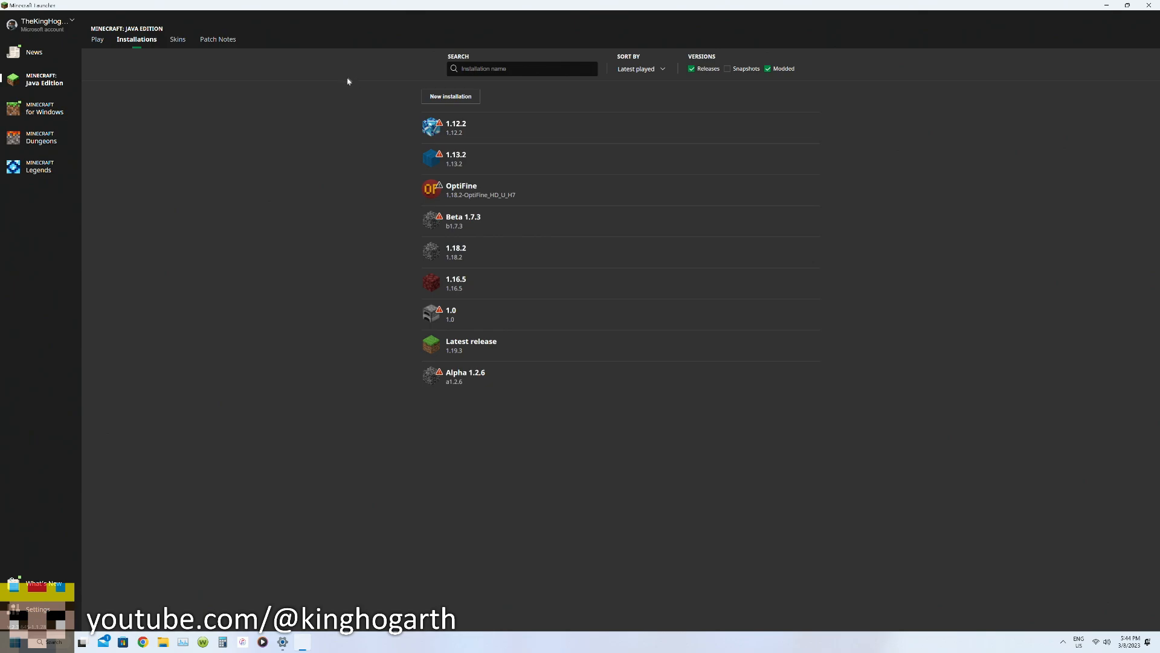
{"action": "mouse_move", "coordinate": [331, 62]}
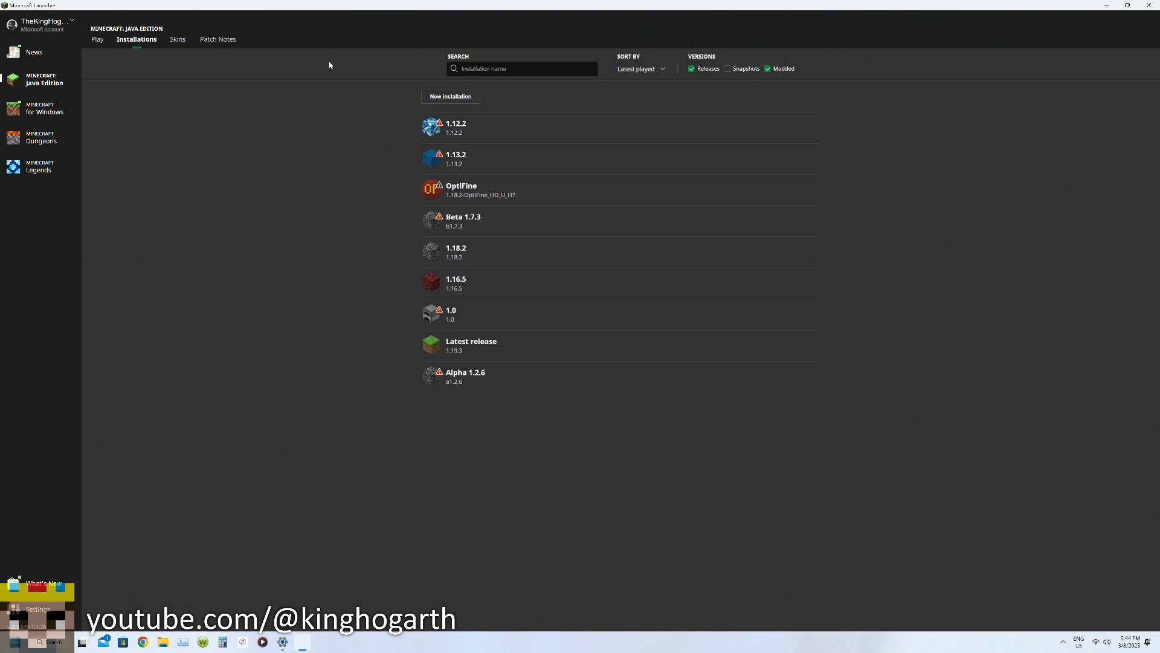
{"action": "mouse_move", "coordinate": [326, 67]}
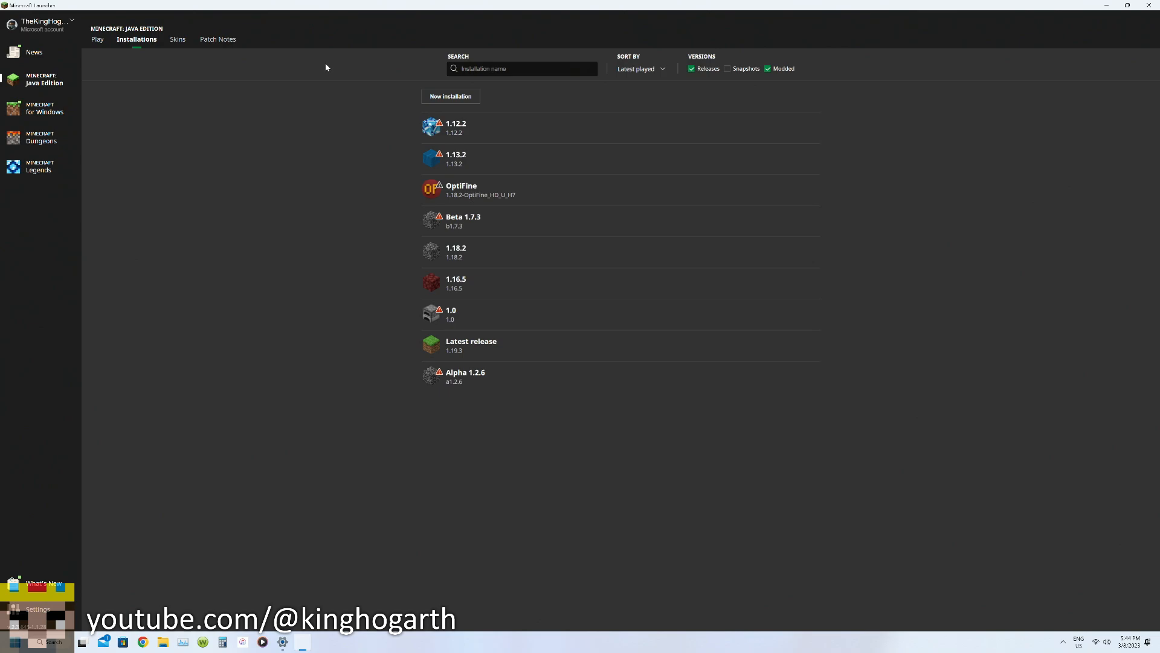
{"action": "mouse_move", "coordinate": [325, 80]}
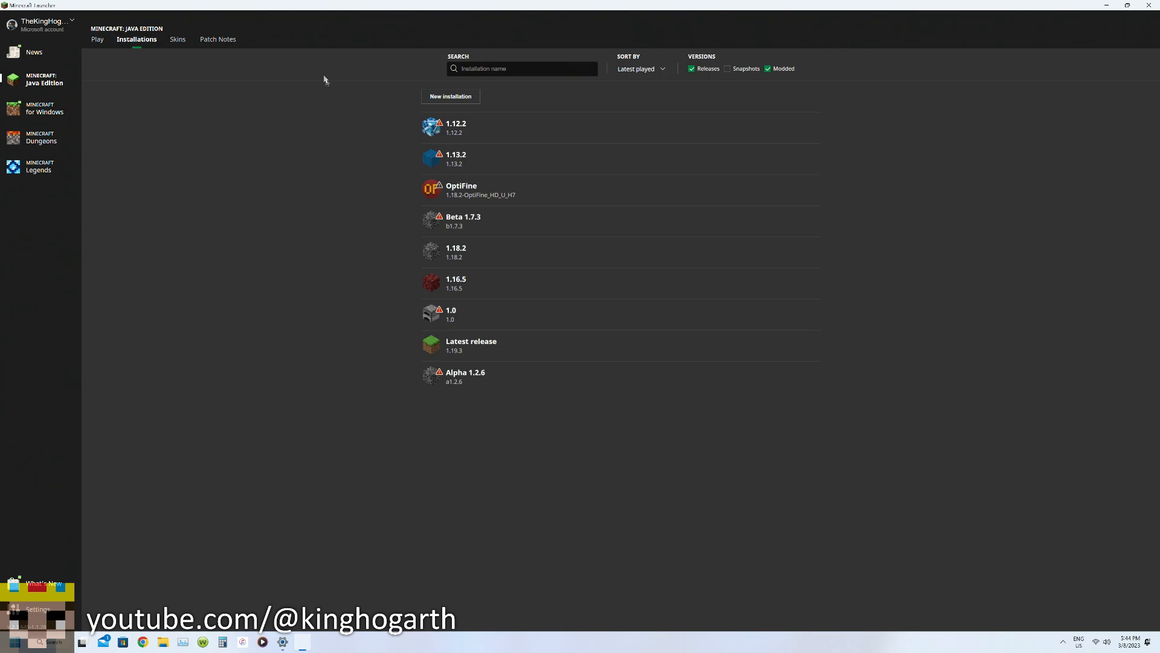
{"action": "mouse_move", "coordinate": [750, 126]}
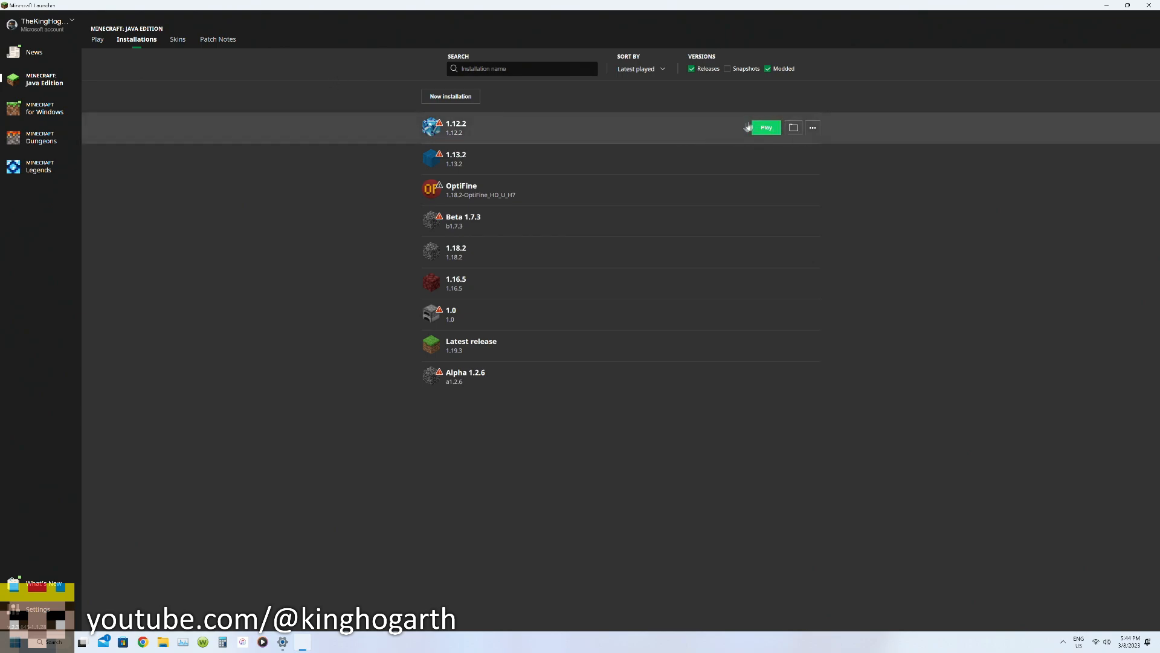
{"action": "mouse_move", "coordinate": [584, 101]}
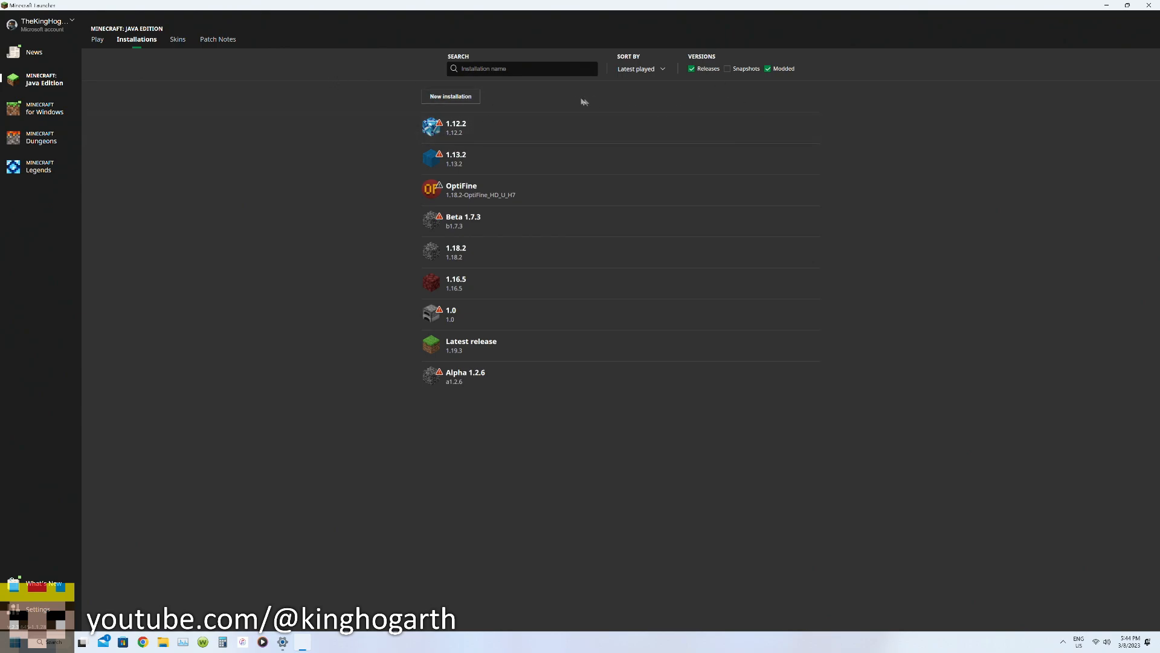
{"action": "mouse_move", "coordinate": [567, 128]}
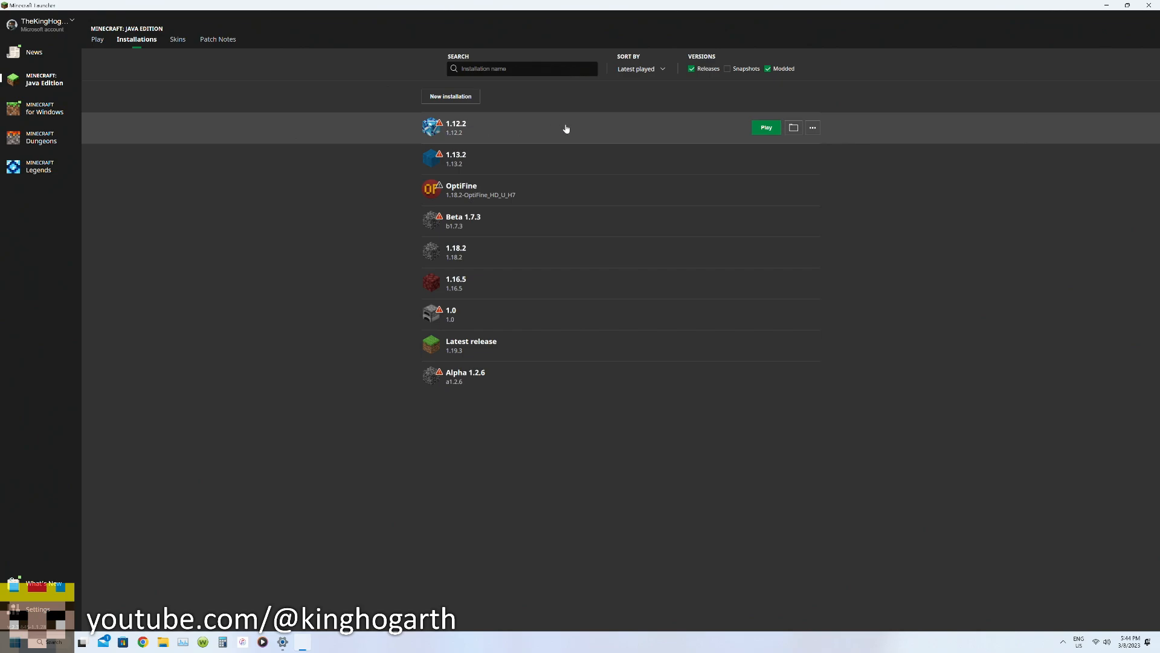
{"action": "mouse_move", "coordinate": [508, 174]}
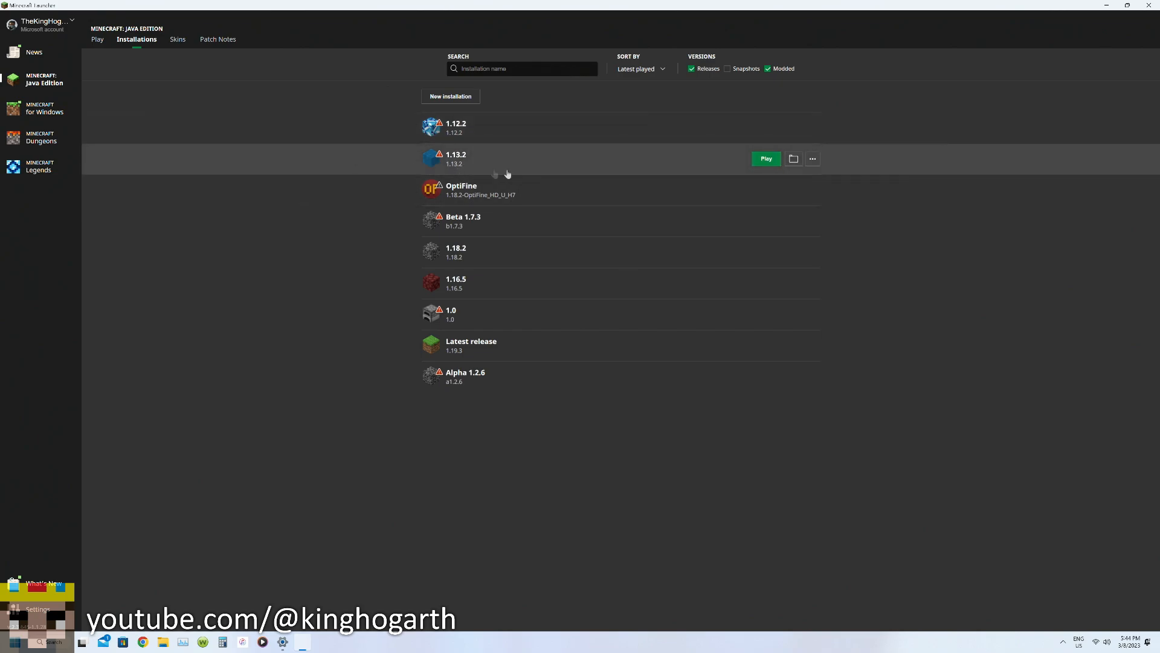
{"action": "mouse_move", "coordinate": [494, 170]}
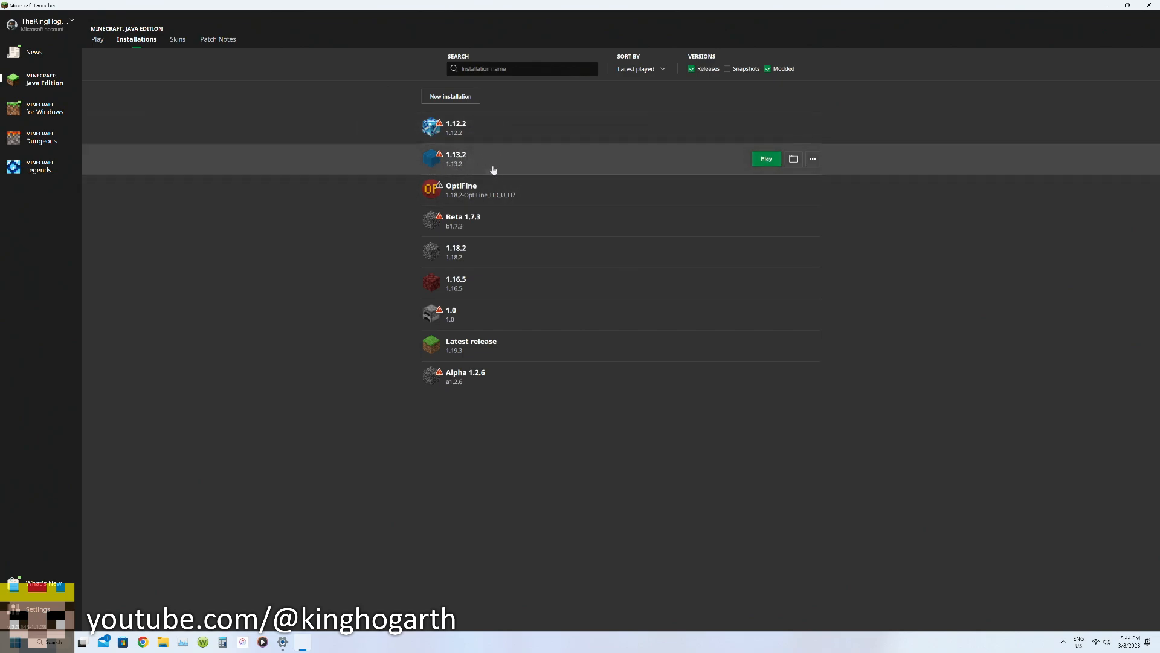
{"action": "mouse_move", "coordinate": [518, 161]}
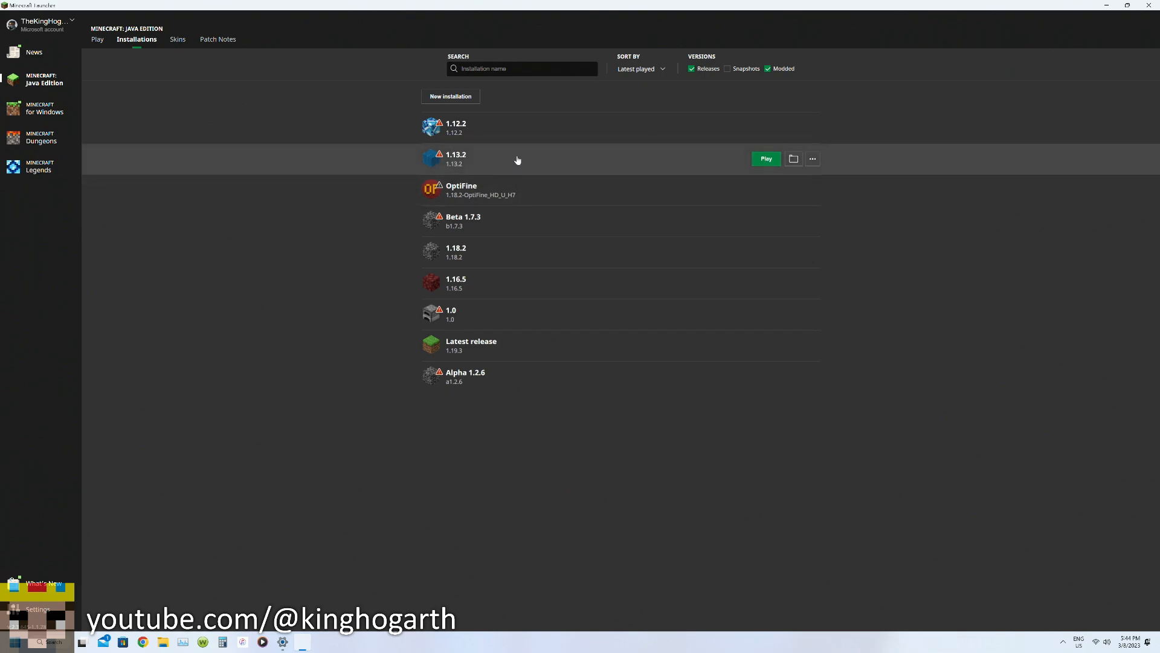
{"action": "mouse_move", "coordinate": [462, 162]}
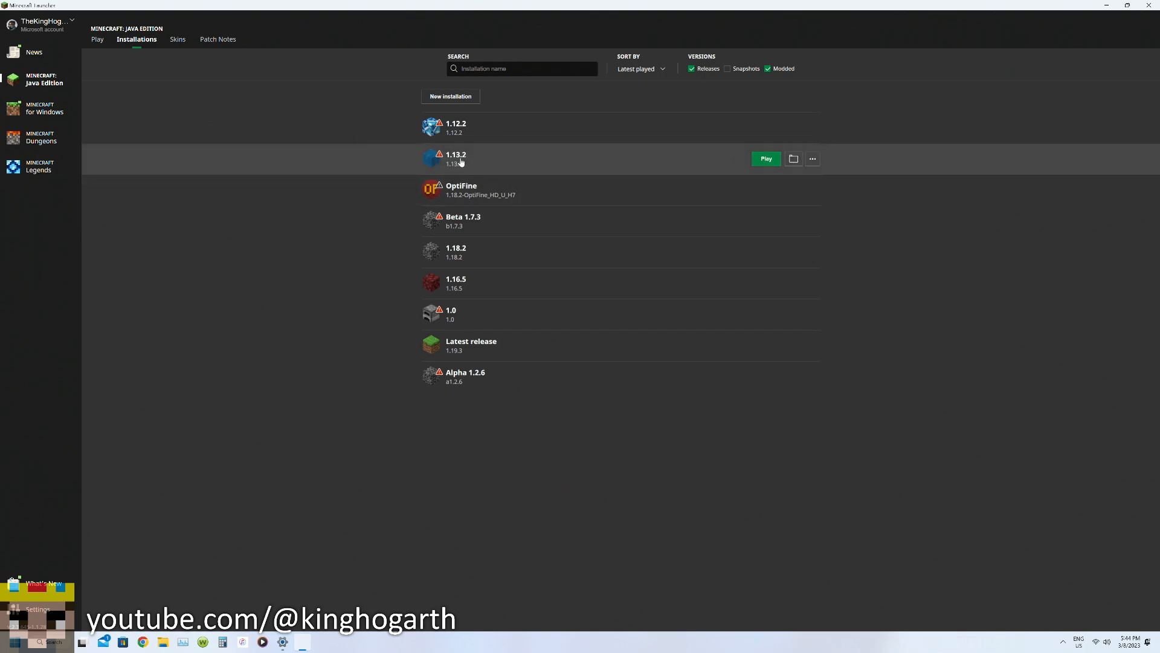
{"action": "mouse_move", "coordinate": [696, 119]}
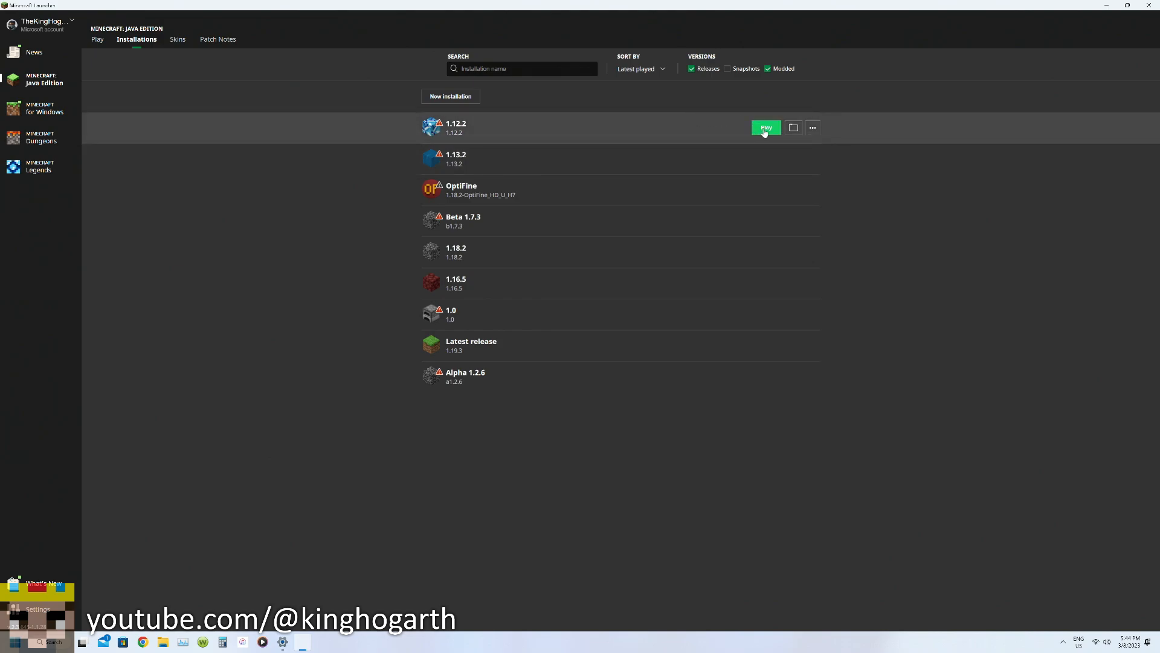
Step: Launch the 1.12.2 installation and maximize its game window to fill the screen
{"action": "left_click", "coordinate": [766, 127]}
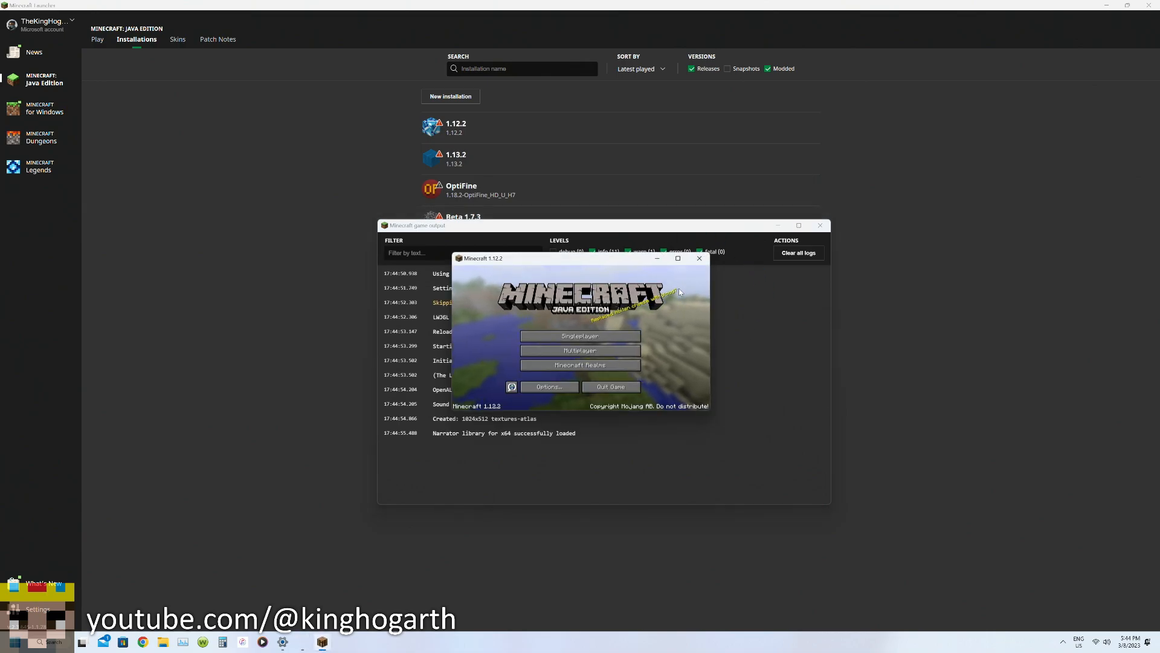
{"action": "mouse_move", "coordinate": [677, 258]}
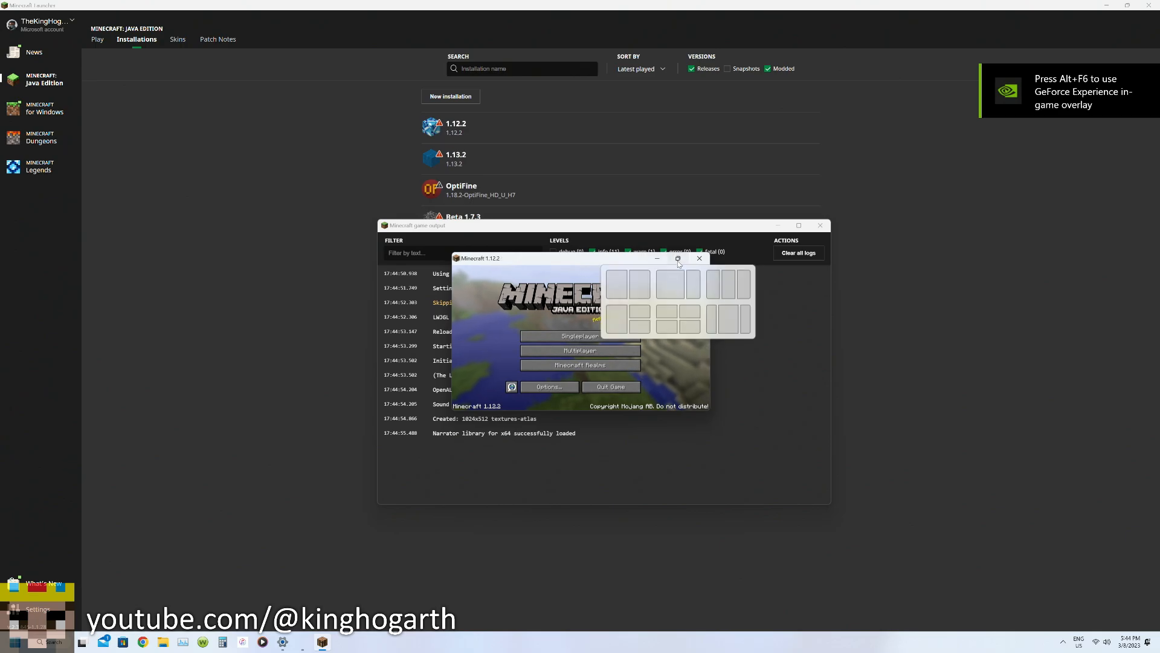
{"action": "left_click", "coordinate": [678, 258]}
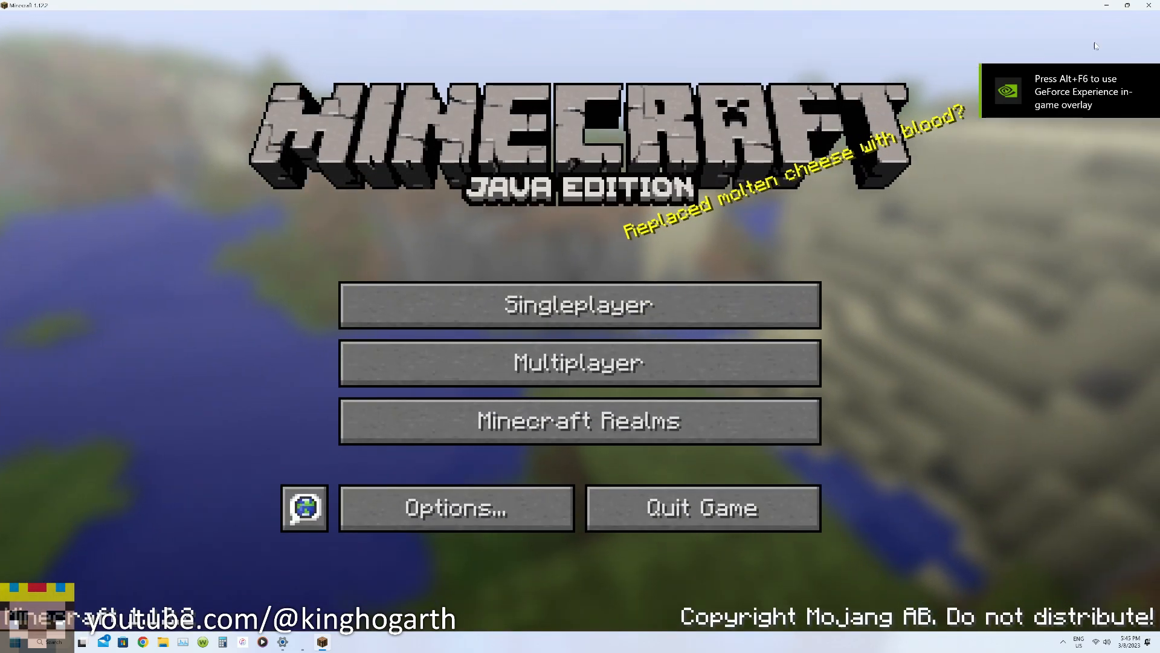
{"action": "mouse_move", "coordinate": [824, 73]}
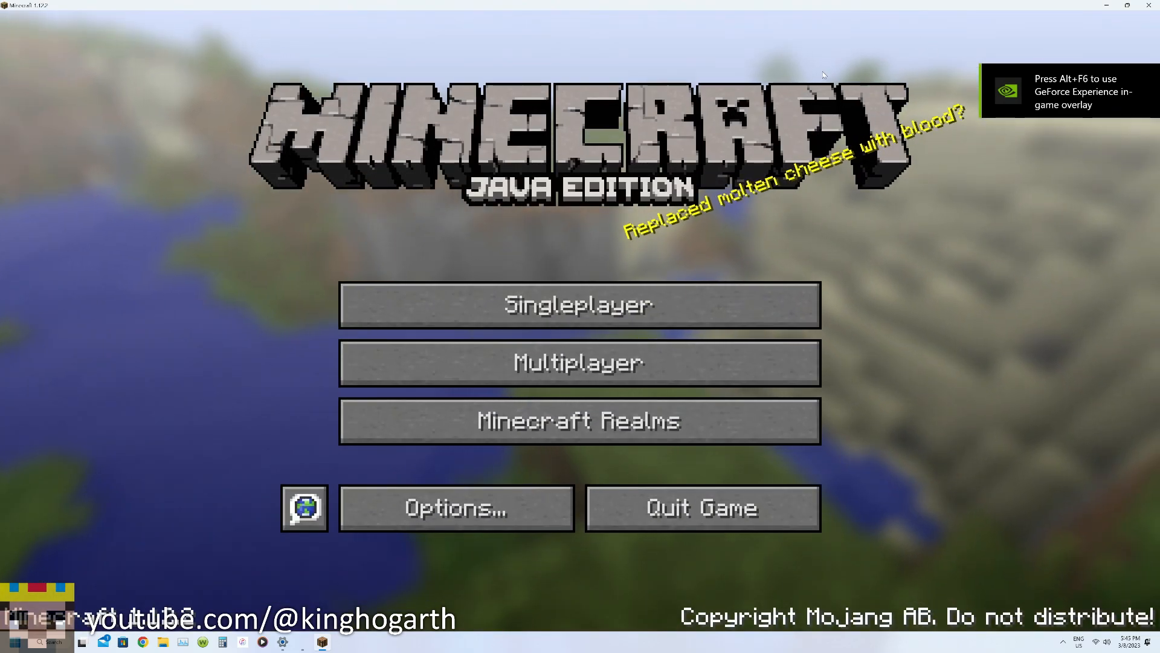
Step: Open Options > Video Settings in Minecraft 1.12.2 to see Fullscreen OFF
{"action": "left_click", "coordinate": [457, 507]}
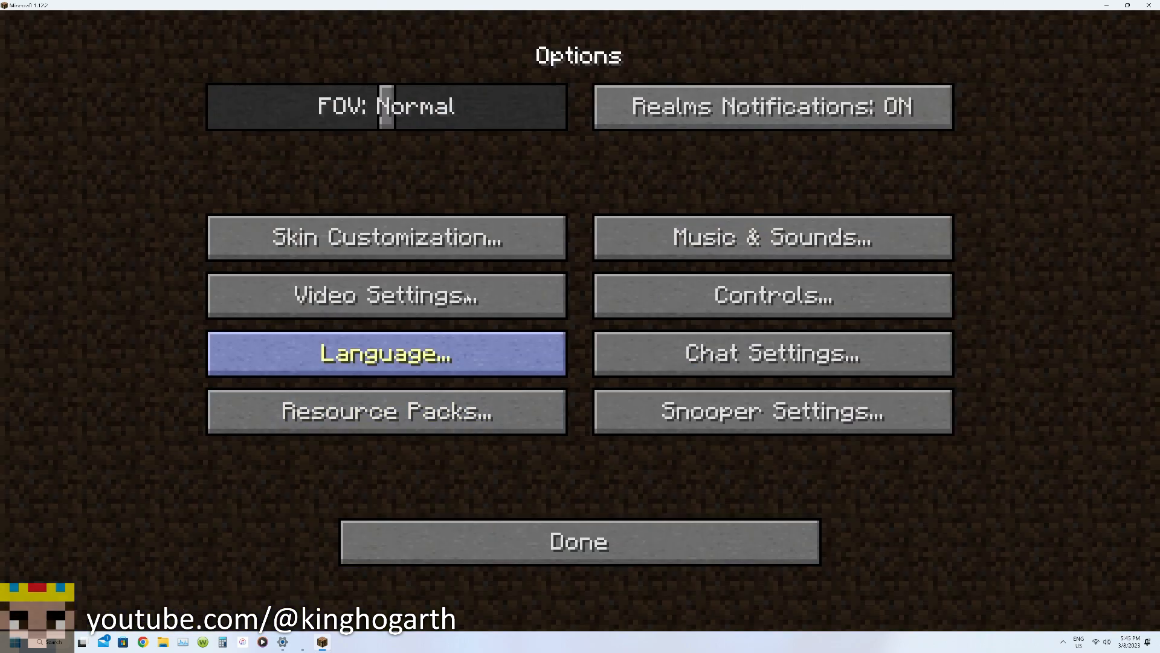
{"action": "left_click", "coordinate": [385, 294]}
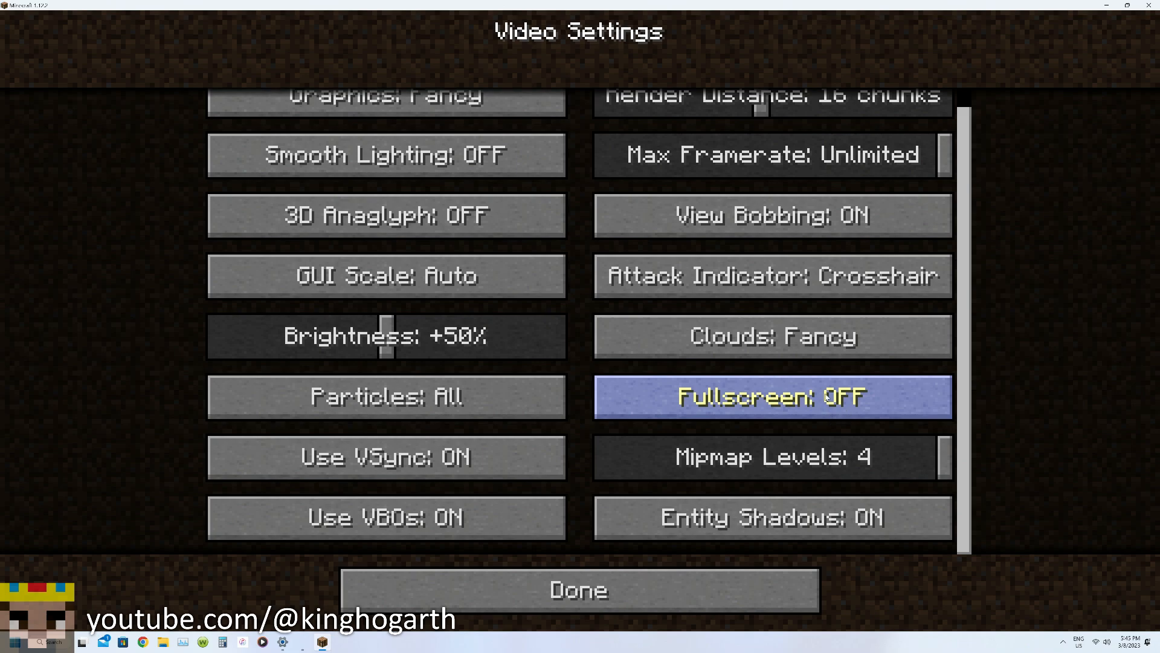
{"action": "mouse_move", "coordinate": [833, 405]}
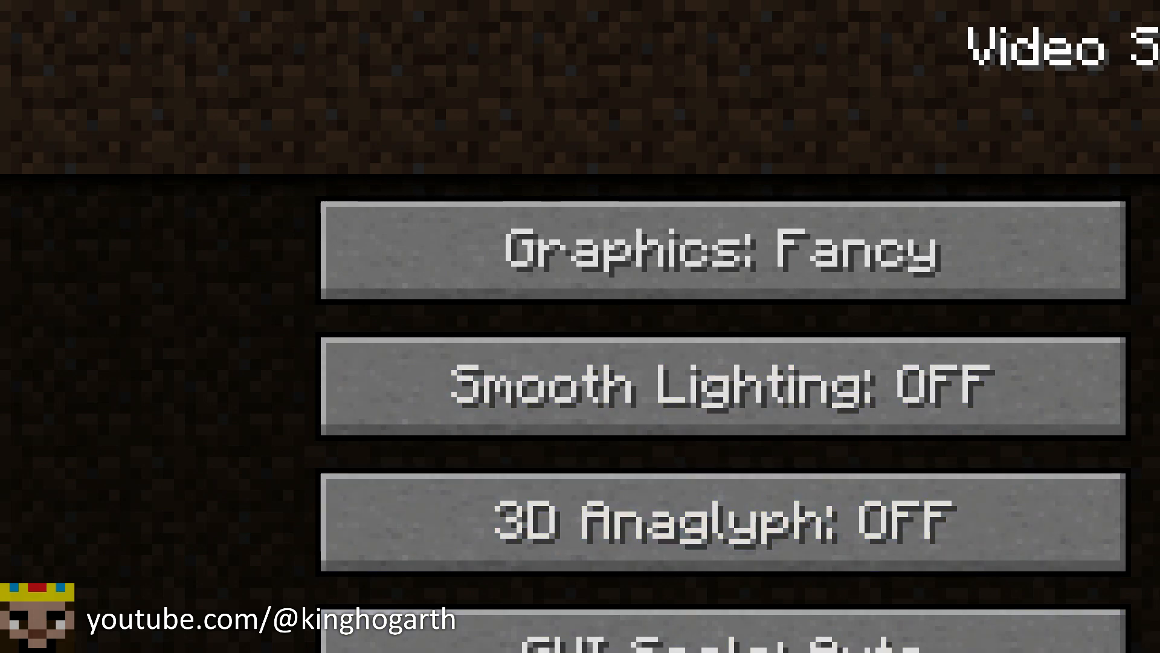
{"action": "mouse_move", "coordinate": [1082, 34]}
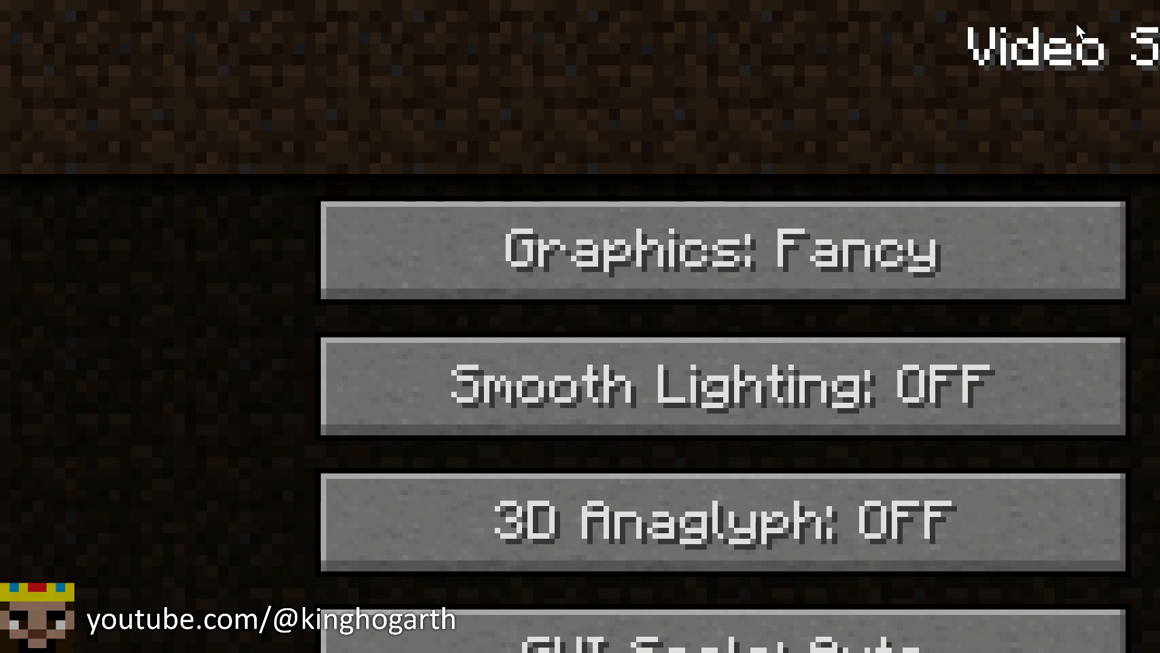
{"action": "mouse_move", "coordinate": [491, 125]}
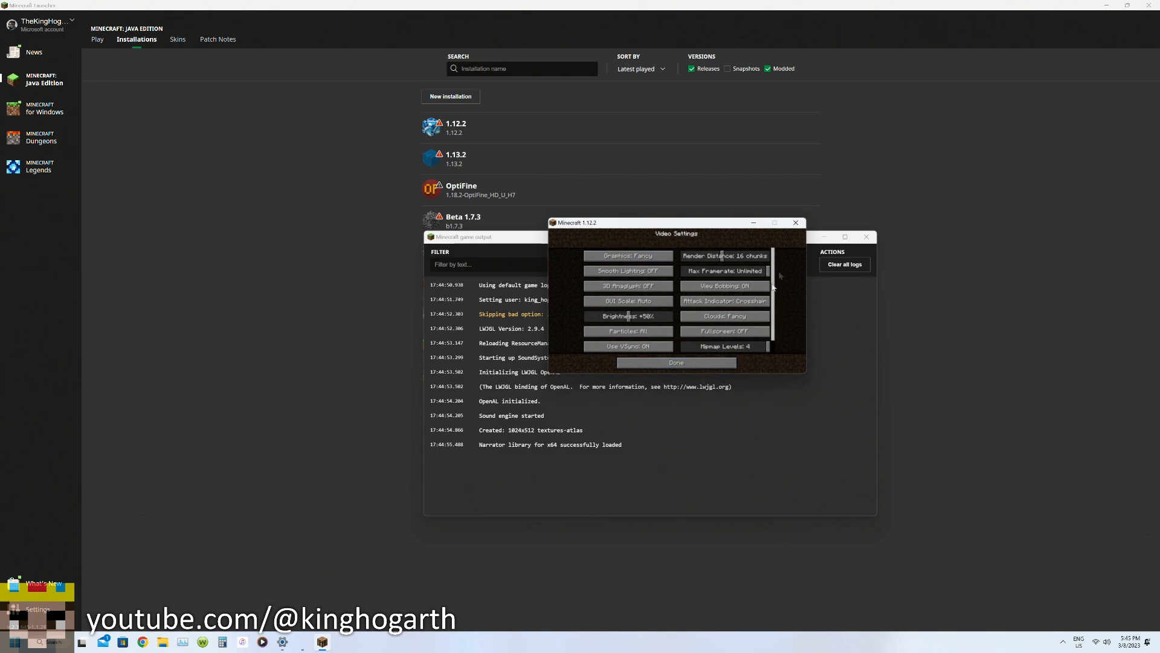
{"action": "mouse_move", "coordinate": [772, 233]}
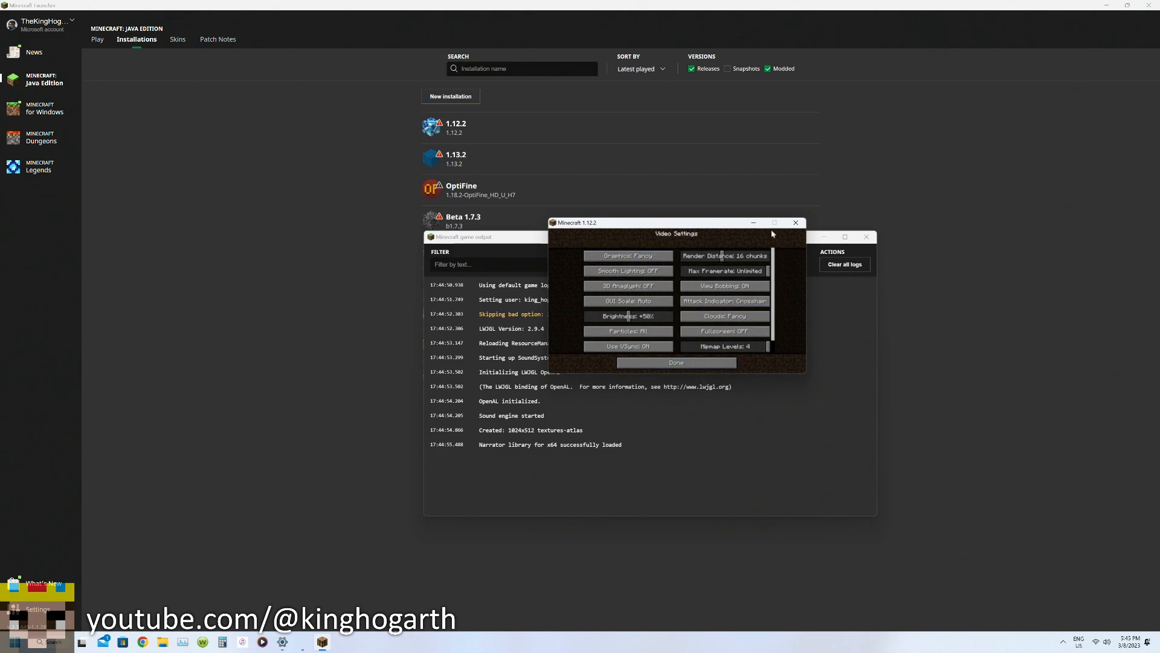
{"action": "mouse_move", "coordinate": [691, 365]}
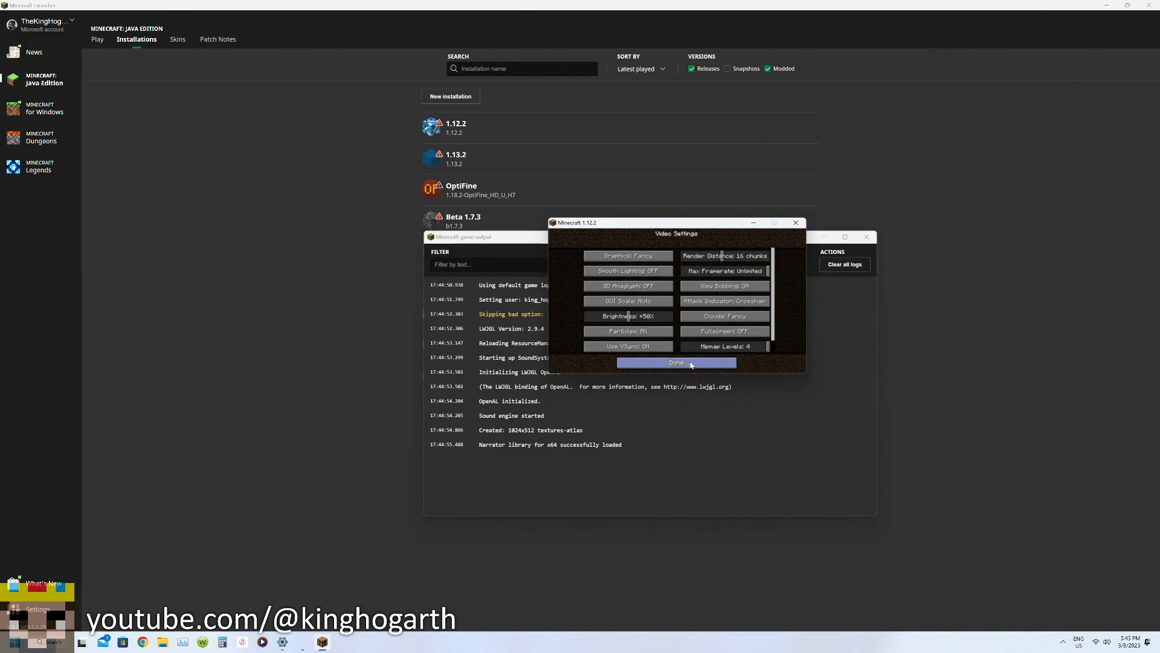
Step: Close the running 1.12.2 game and launch the 1.13.2 installation
{"action": "left_click", "coordinate": [676, 363]}
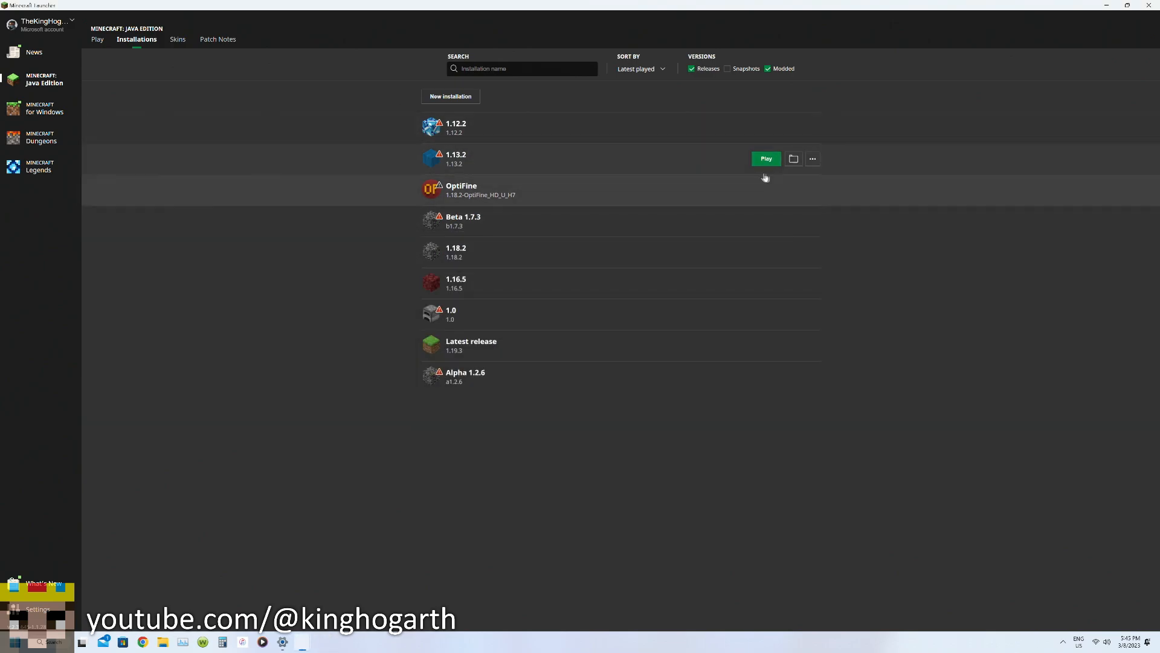
{"action": "left_click", "coordinate": [765, 158]}
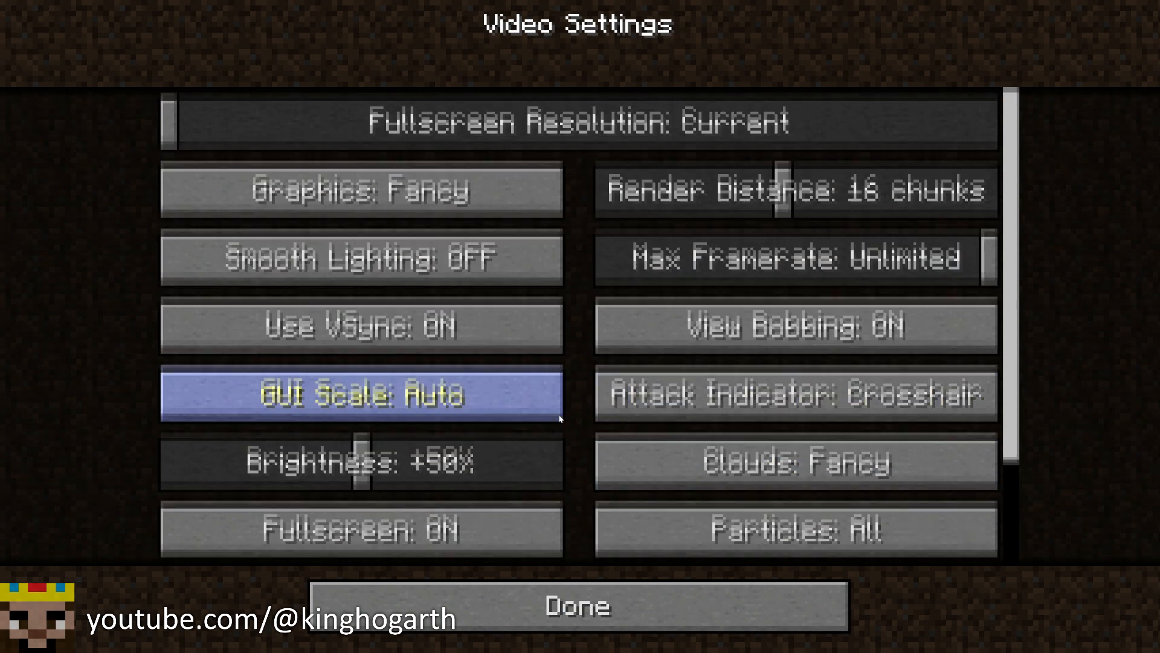
{"action": "mouse_move", "coordinate": [503, 495]}
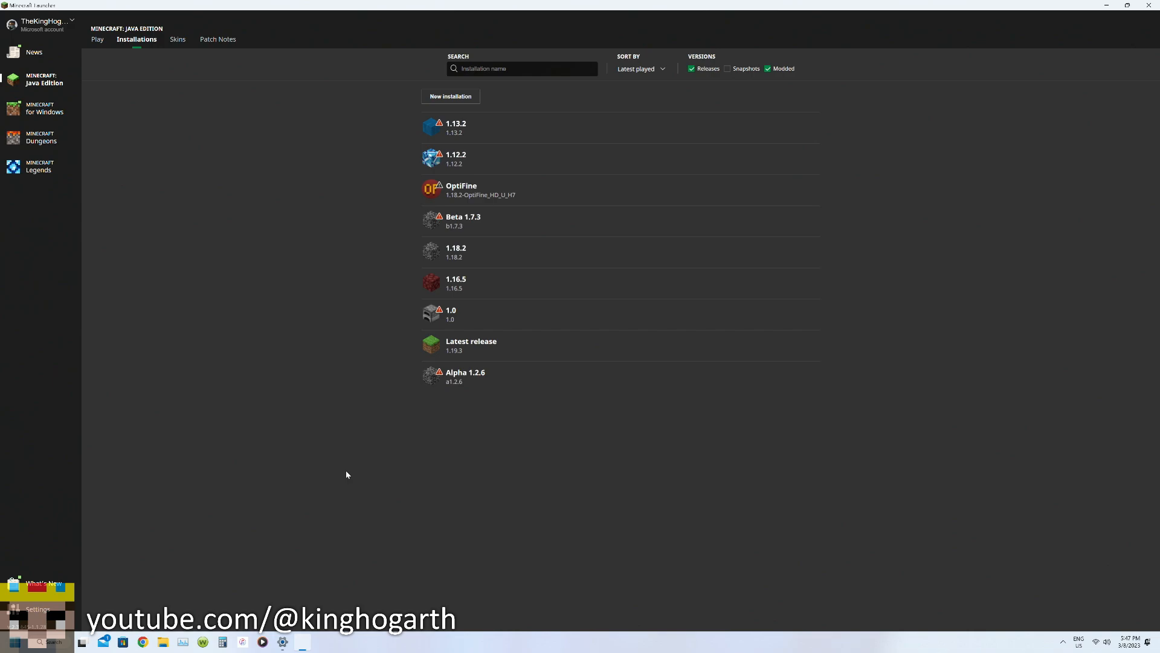
{"action": "mouse_move", "coordinate": [3, 300]}
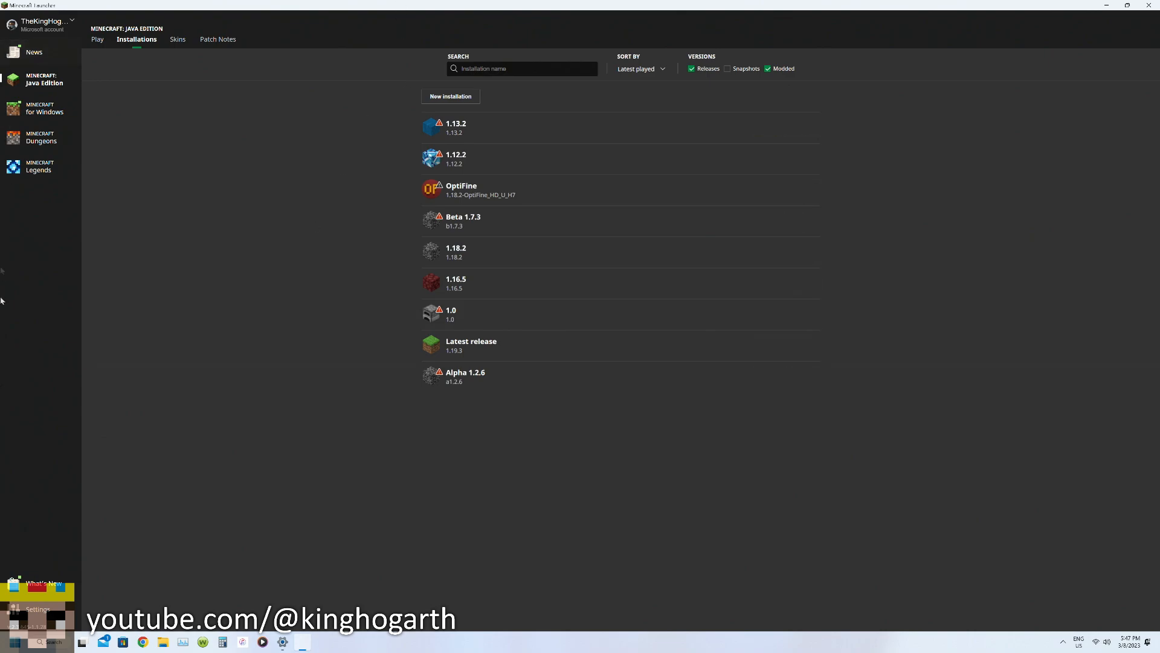
{"action": "mouse_move", "coordinate": [386, 456]}
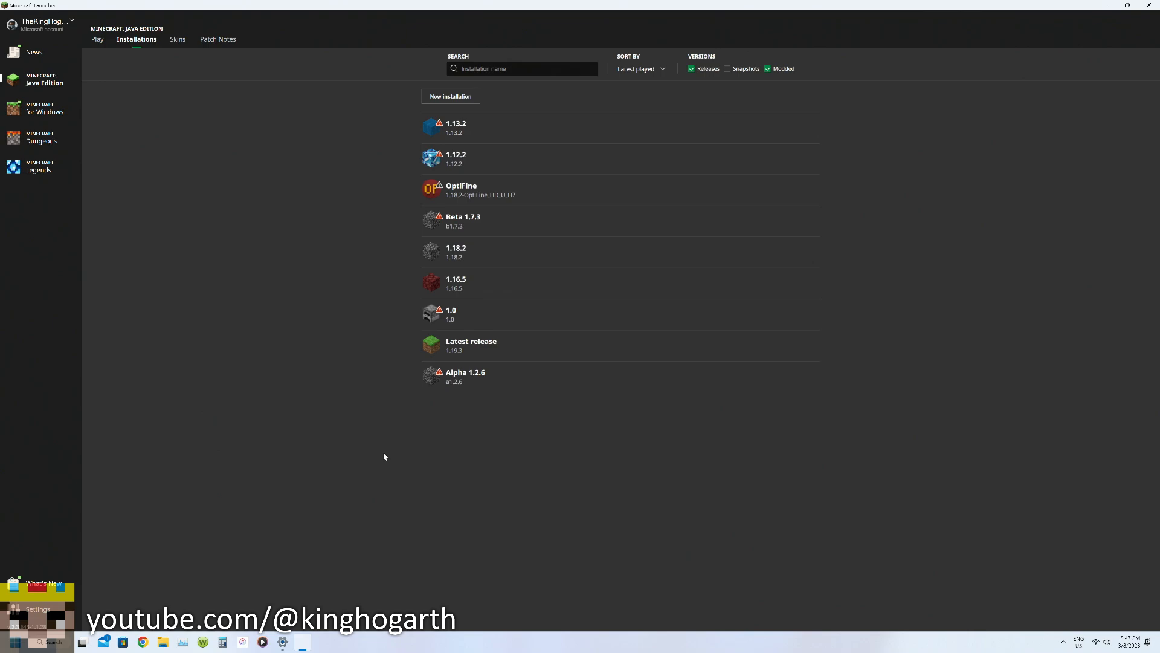
{"action": "mouse_move", "coordinate": [438, 548]}
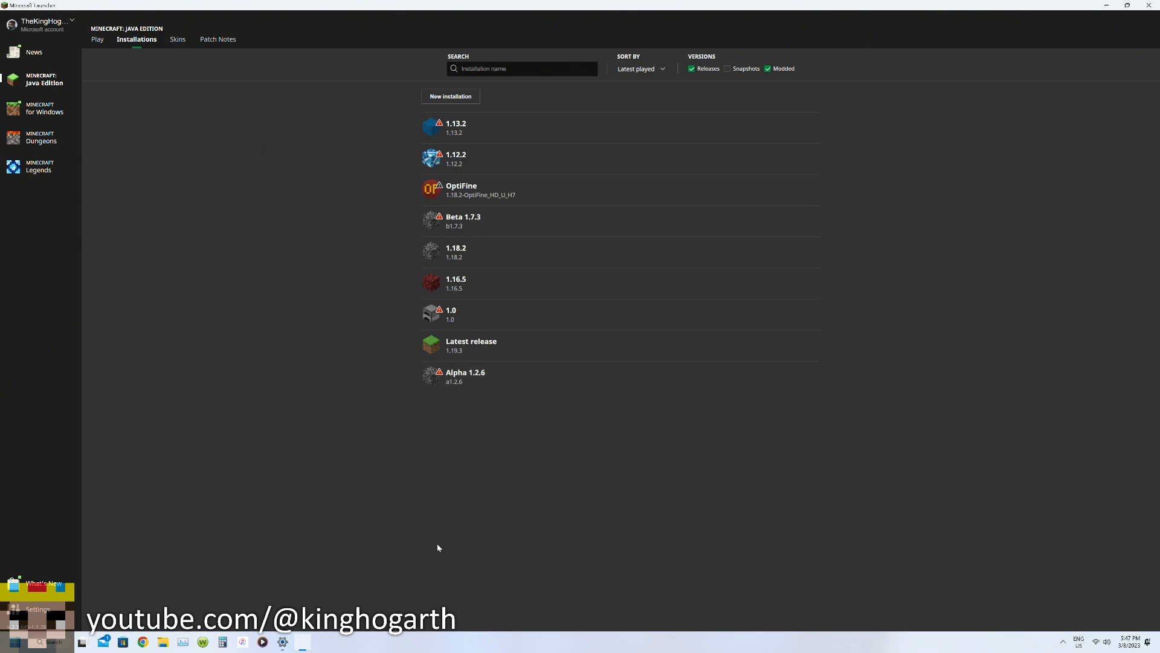
{"action": "mouse_move", "coordinate": [573, 462]}
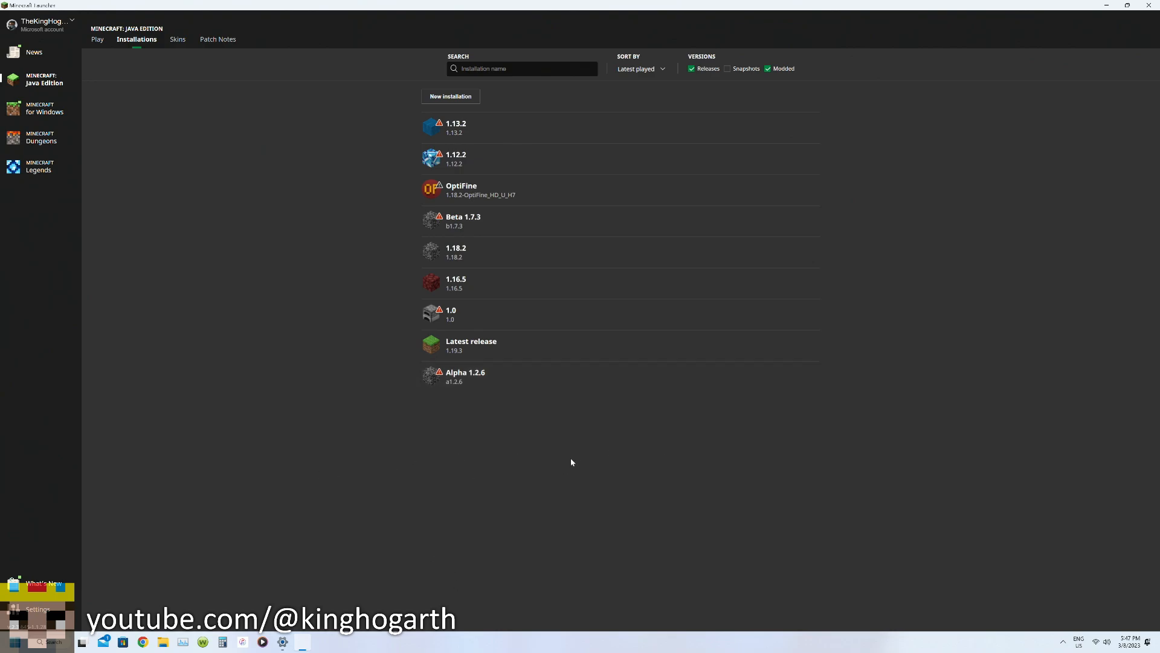
{"action": "mouse_move", "coordinate": [673, 494]}
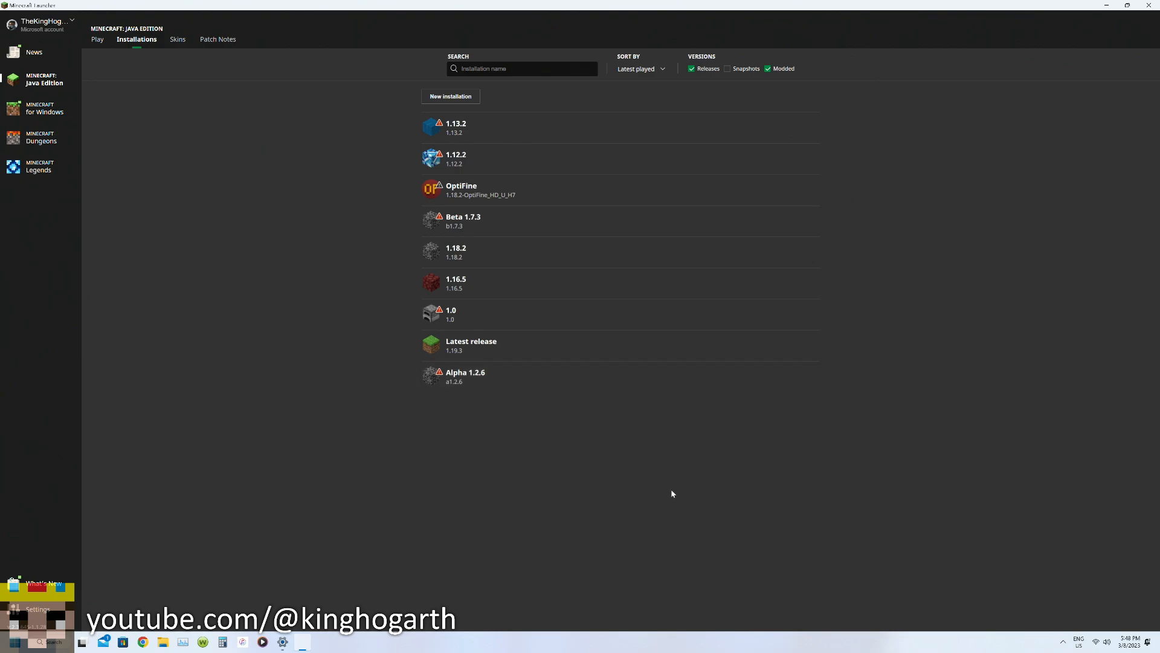
{"action": "mouse_move", "coordinate": [669, 483]}
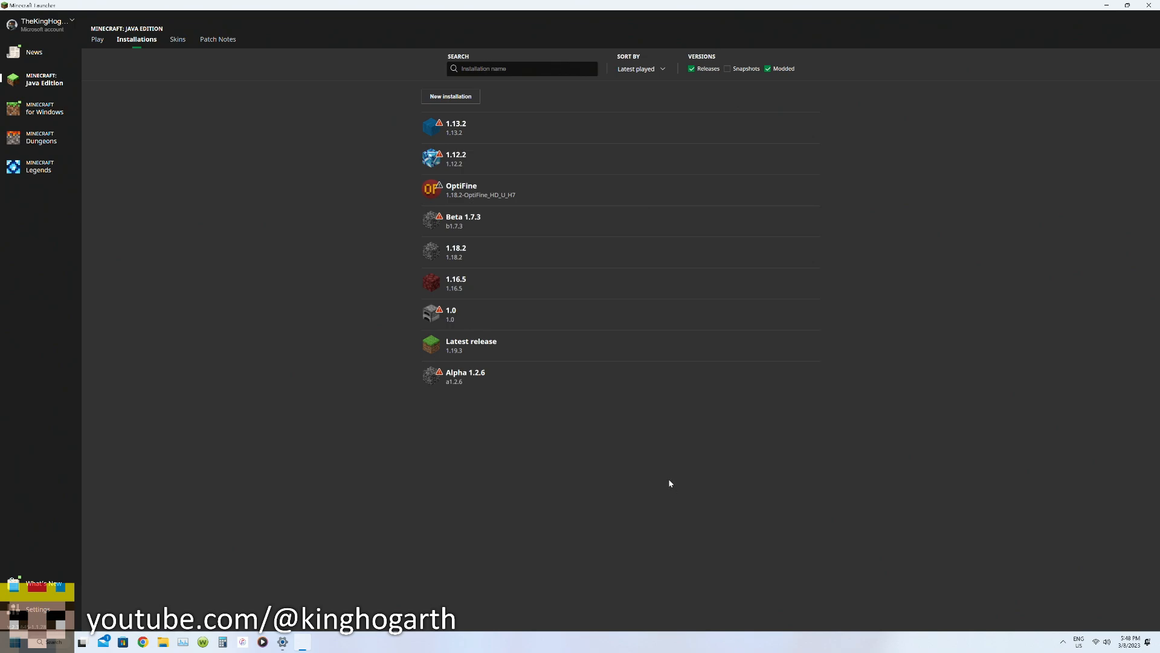
{"action": "mouse_move", "coordinate": [645, 486]}
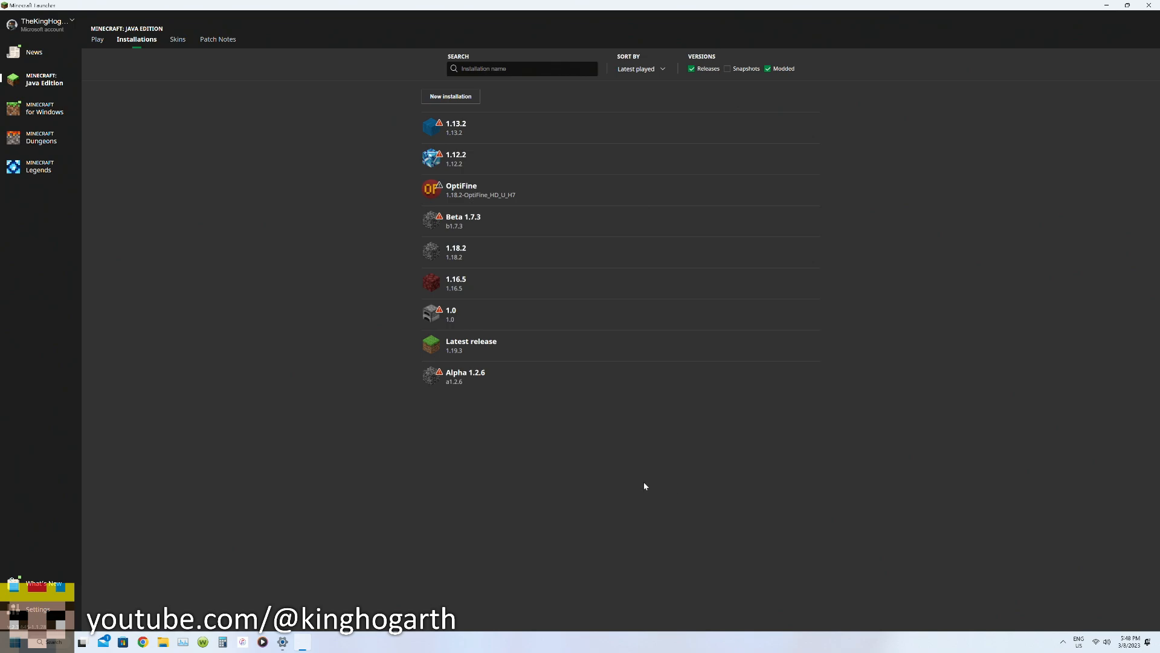
{"action": "mouse_move", "coordinate": [645, 482]}
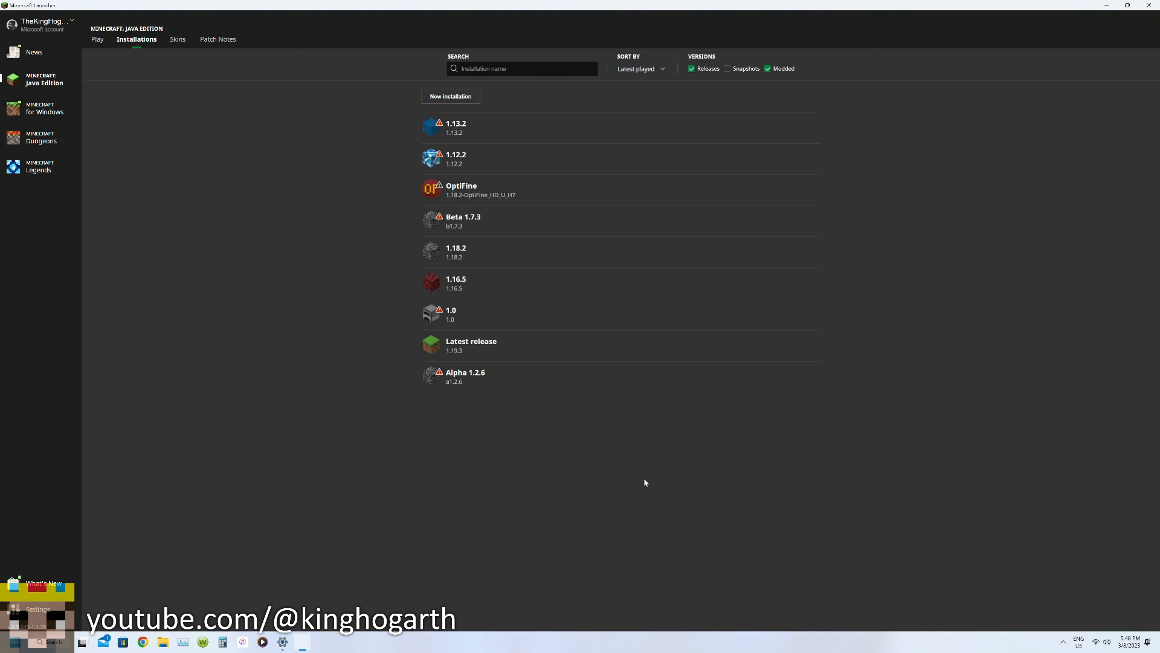
{"action": "mouse_move", "coordinate": [637, 471]}
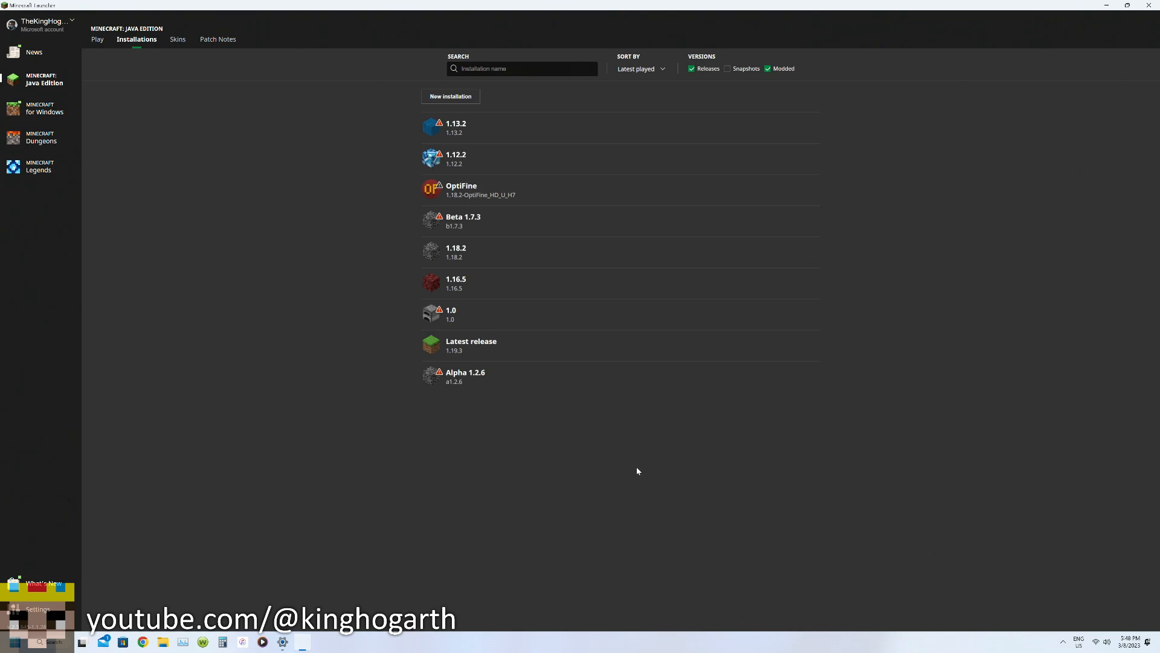
{"action": "mouse_move", "coordinate": [619, 474]}
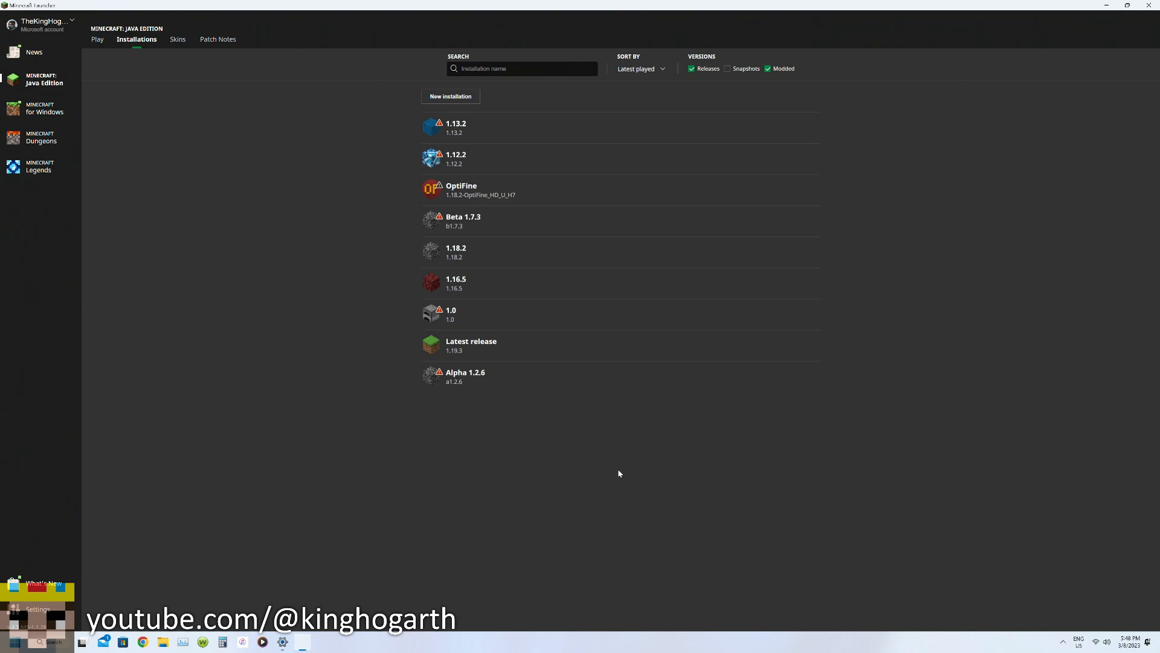
{"action": "mouse_move", "coordinate": [613, 473]}
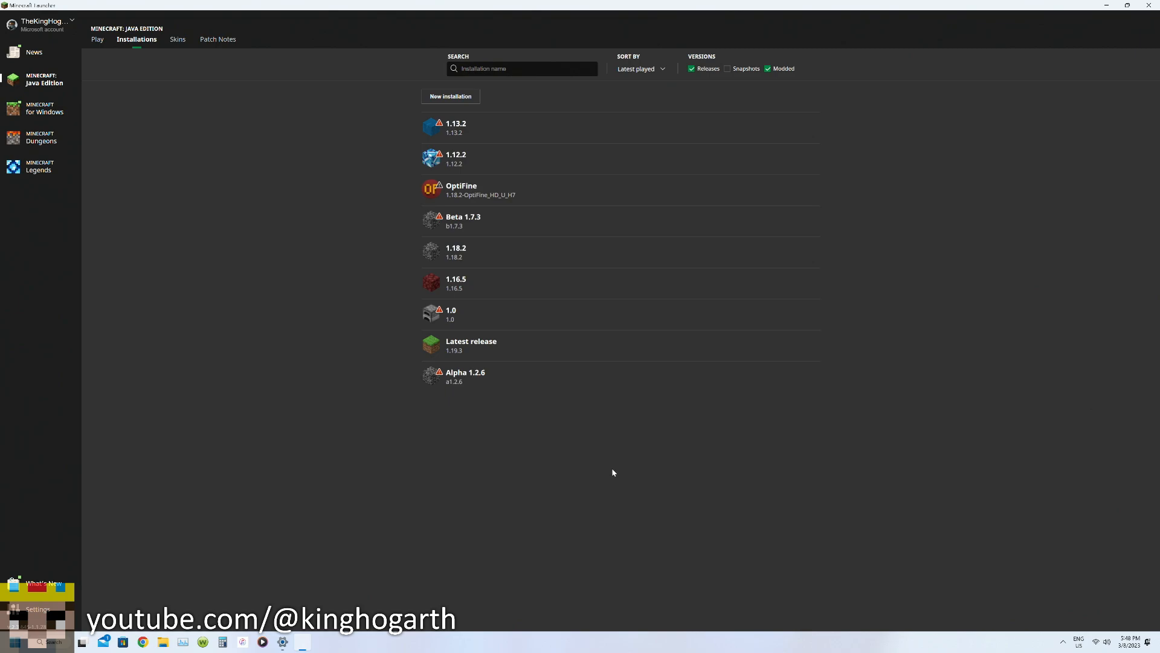
{"action": "mouse_move", "coordinate": [610, 471]}
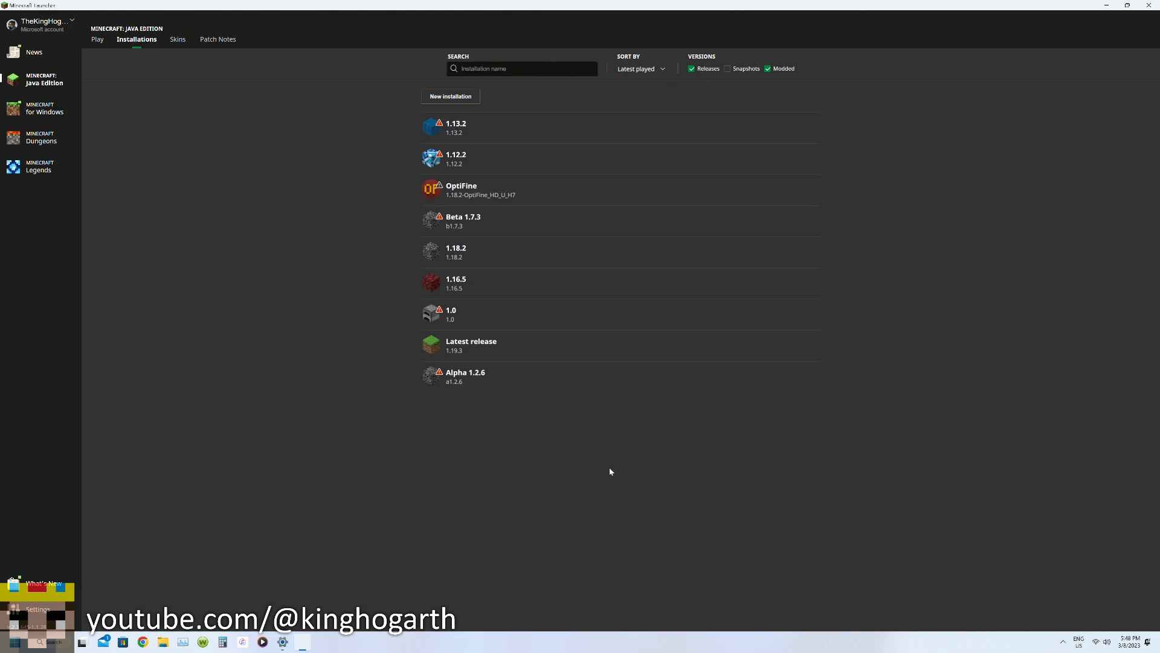
{"action": "mouse_move", "coordinate": [605, 476]}
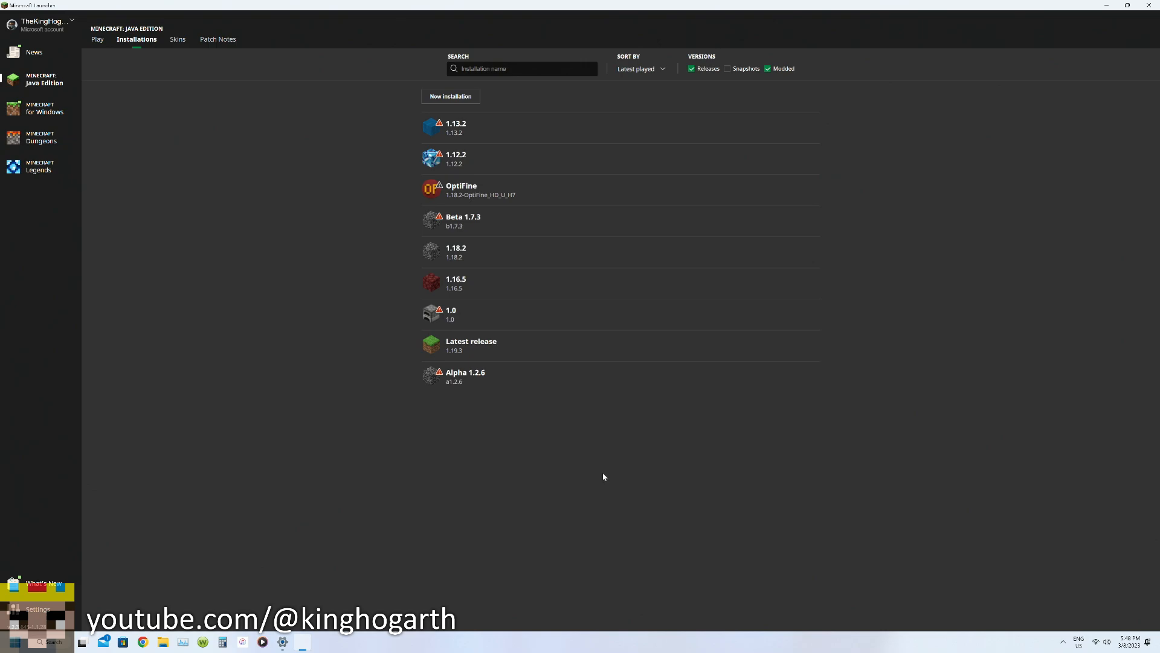
{"action": "mouse_move", "coordinate": [601, 477]}
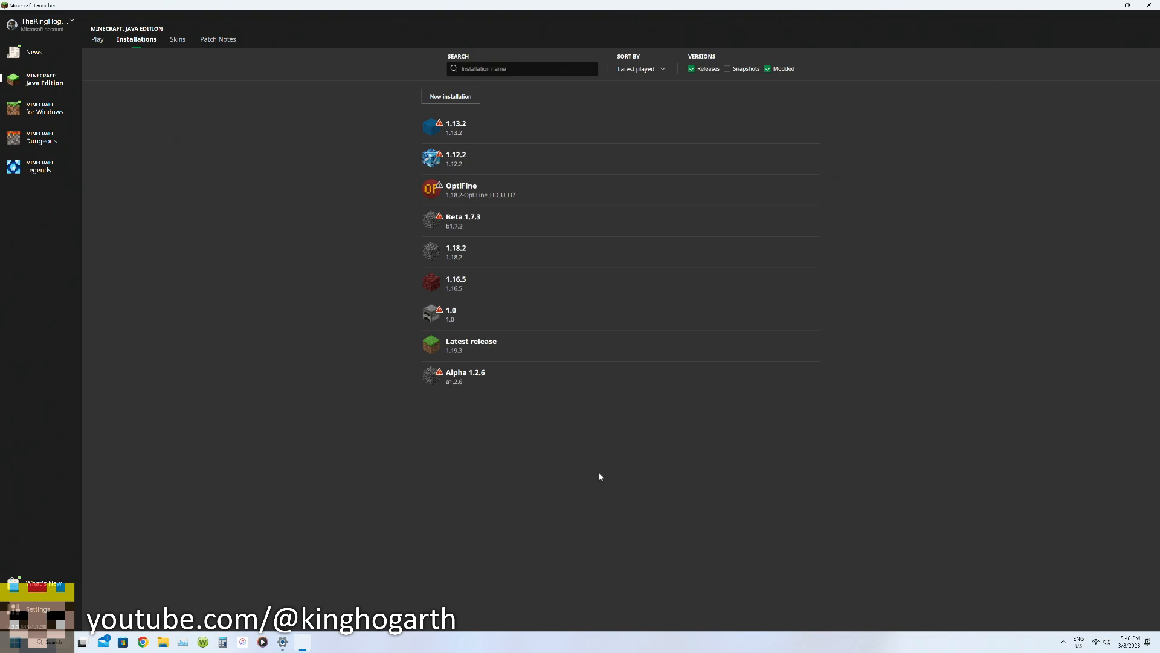
{"action": "mouse_move", "coordinate": [482, 489]}
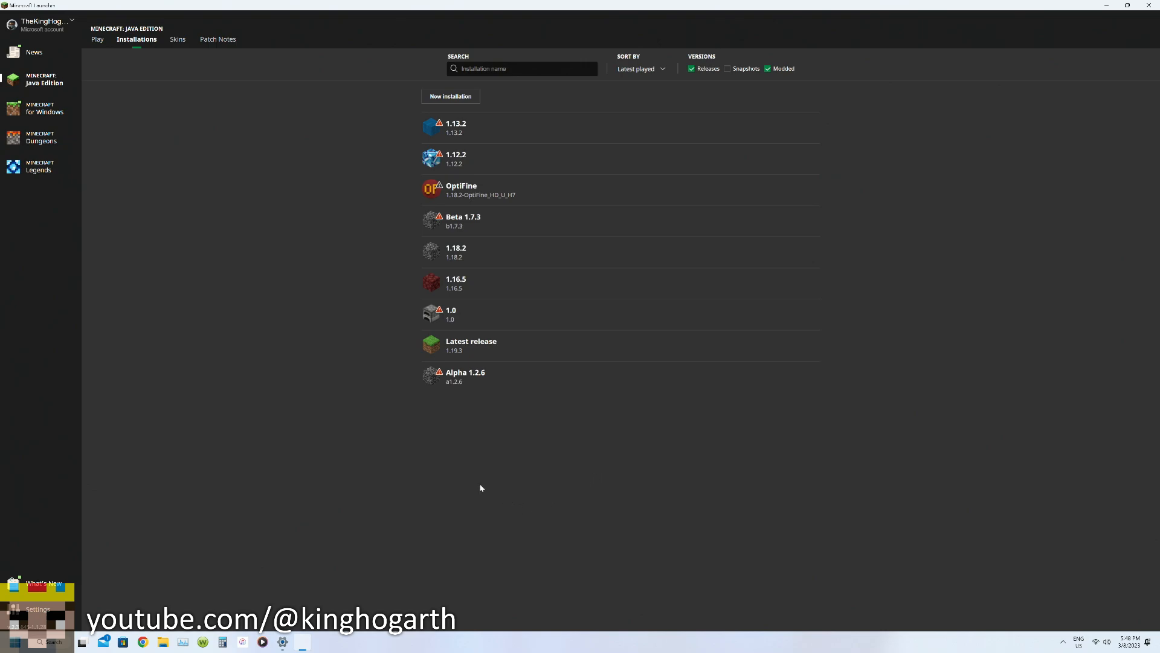
{"action": "mouse_move", "coordinate": [494, 502]}
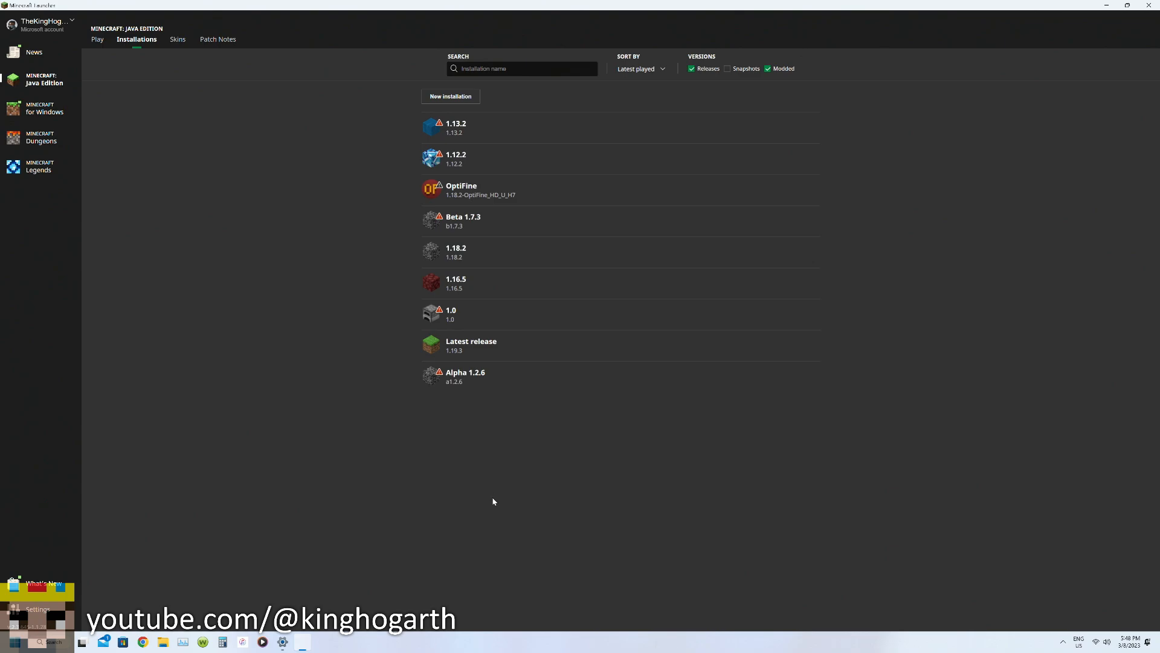
{"action": "mouse_move", "coordinate": [453, 469]}
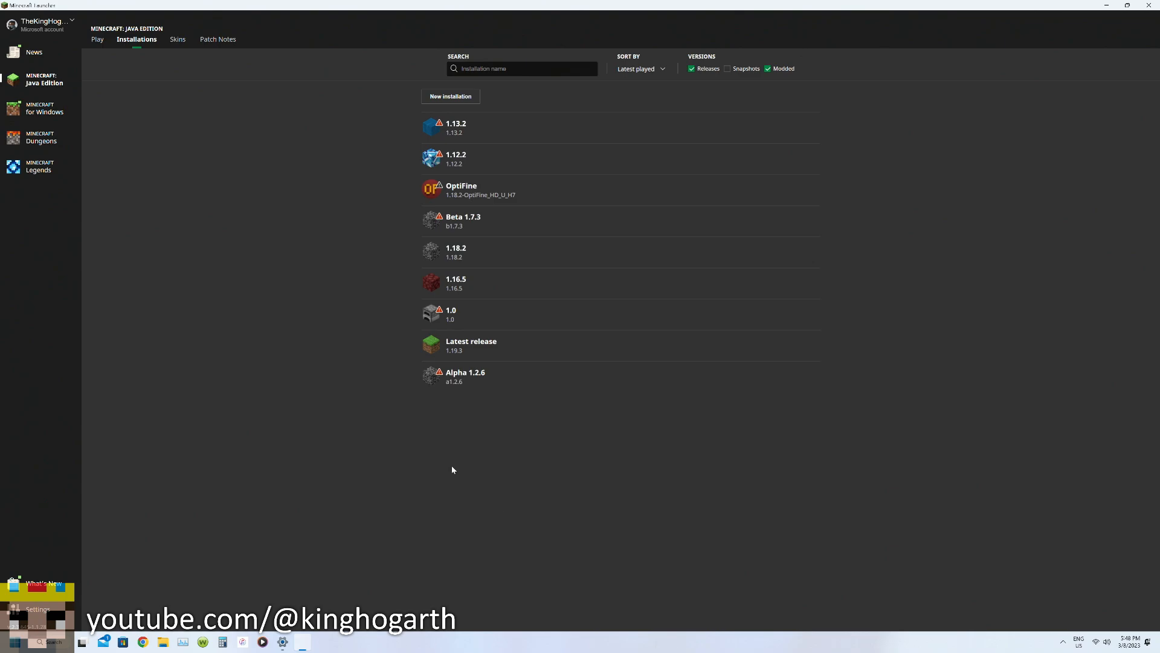
{"action": "mouse_move", "coordinate": [458, 484]}
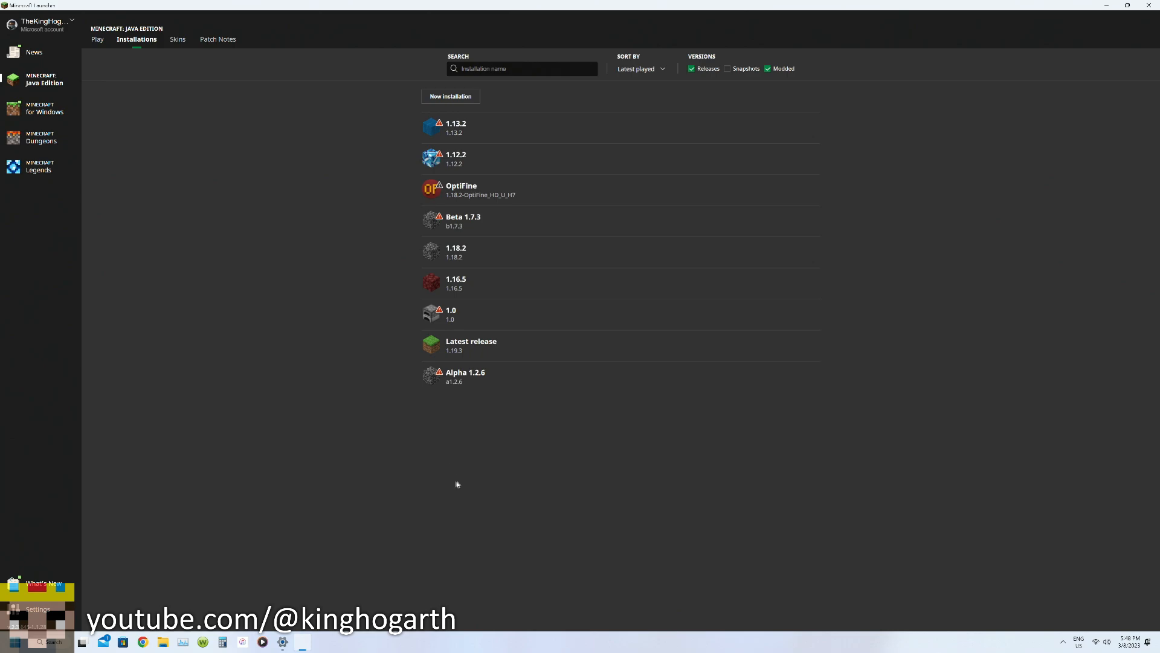
{"action": "mouse_move", "coordinate": [466, 478]}
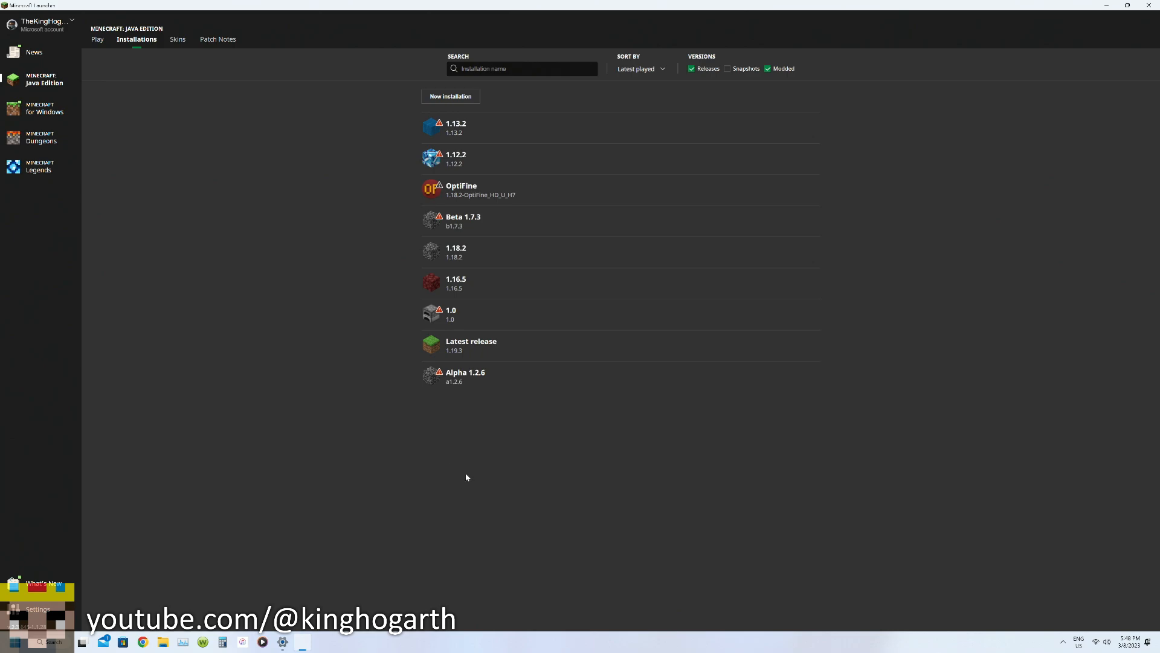
{"action": "mouse_move", "coordinate": [469, 481]}
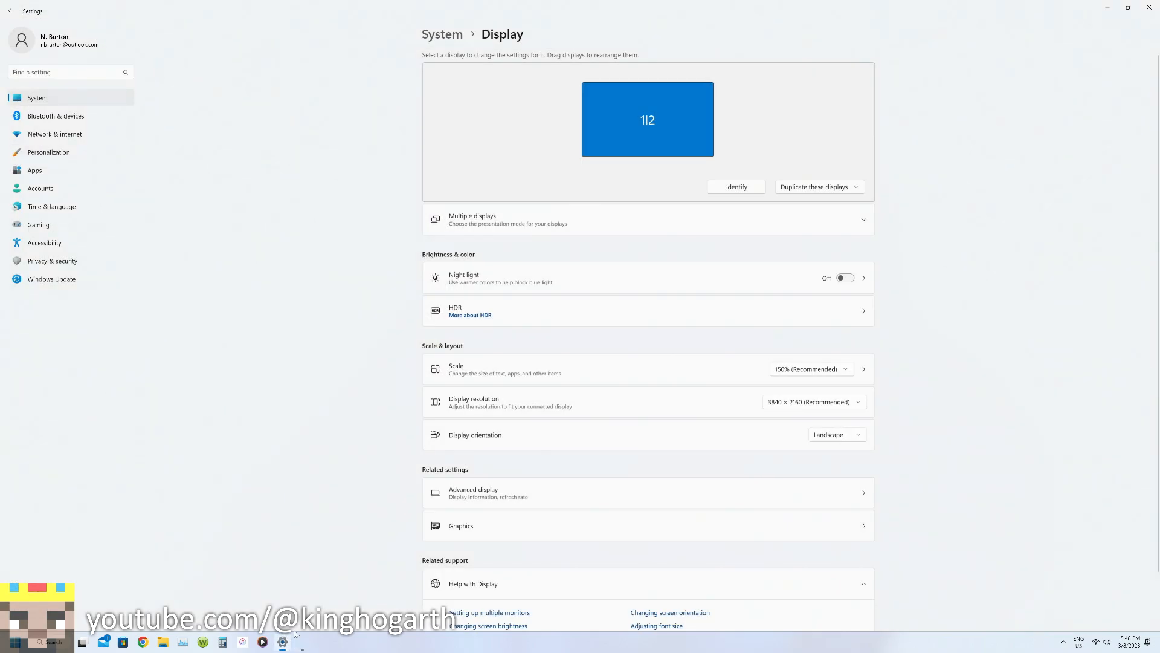
{"action": "mouse_move", "coordinate": [967, 215]}
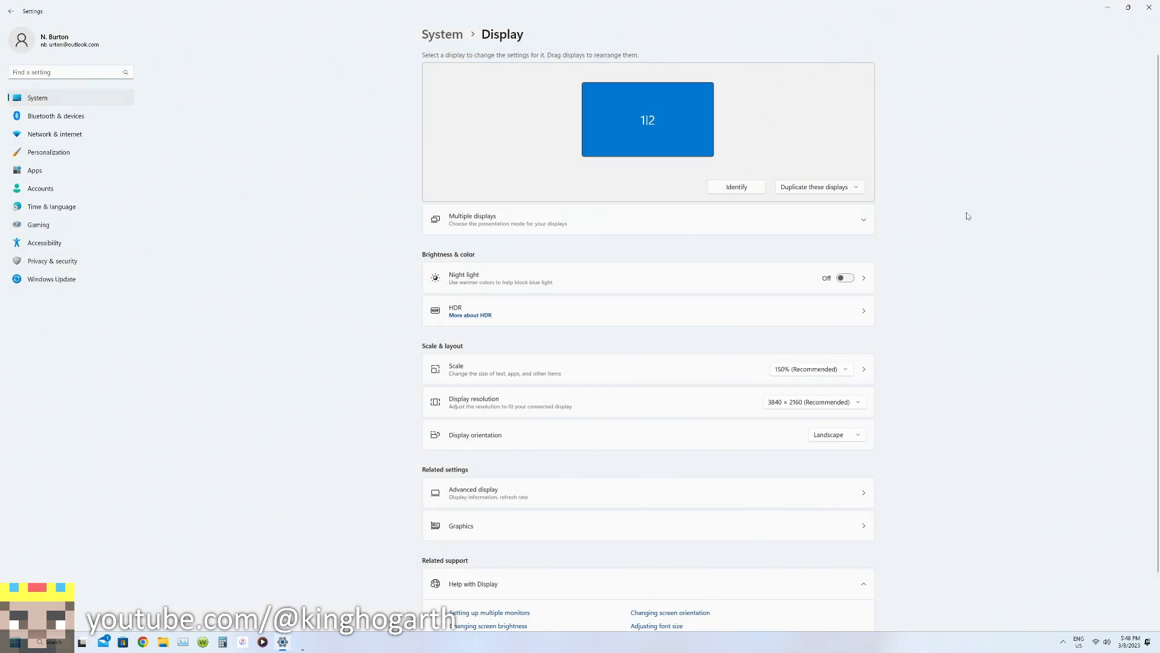
{"action": "mouse_move", "coordinate": [954, 218]}
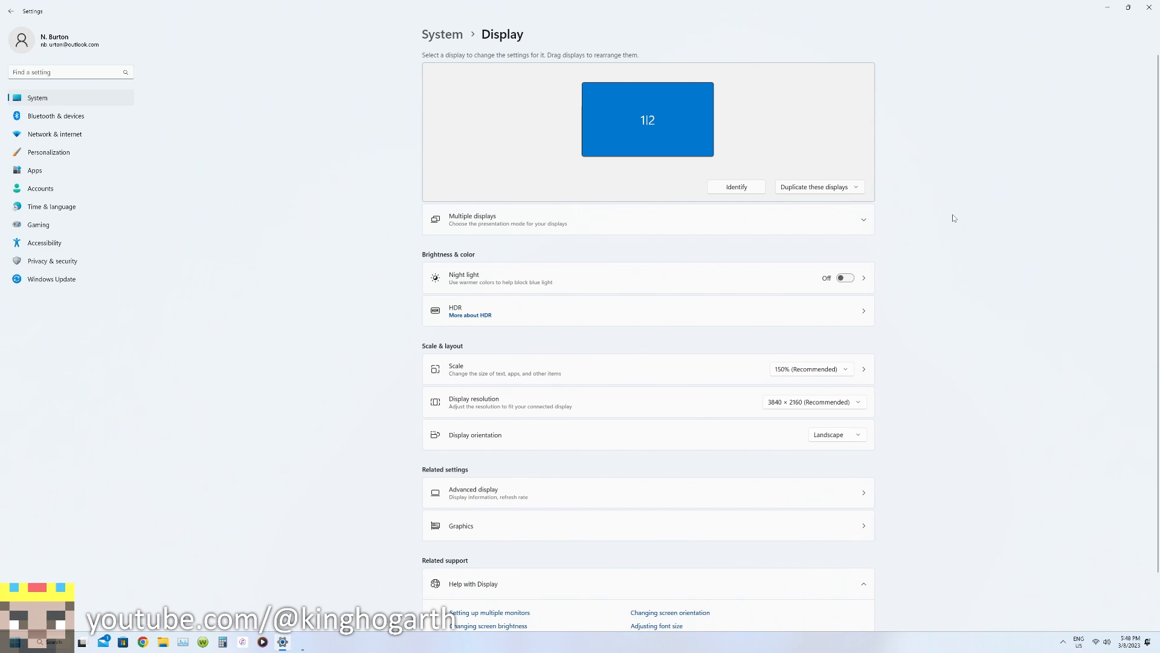
{"action": "mouse_move", "coordinate": [942, 257]}
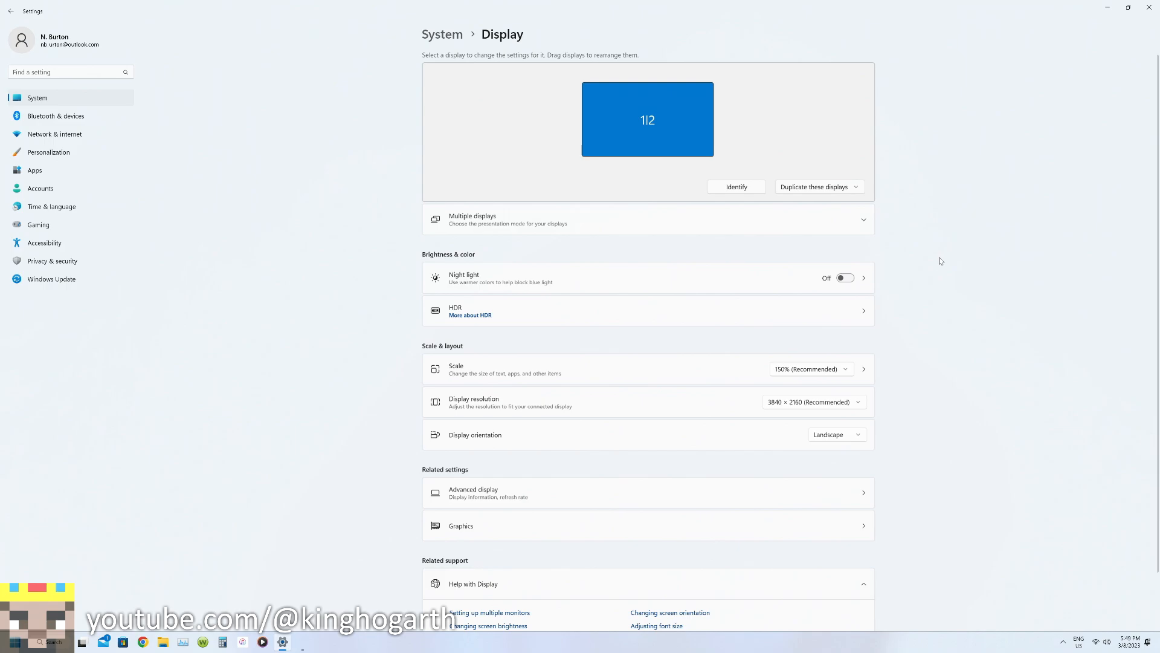
{"action": "mouse_move", "coordinate": [776, 270]}
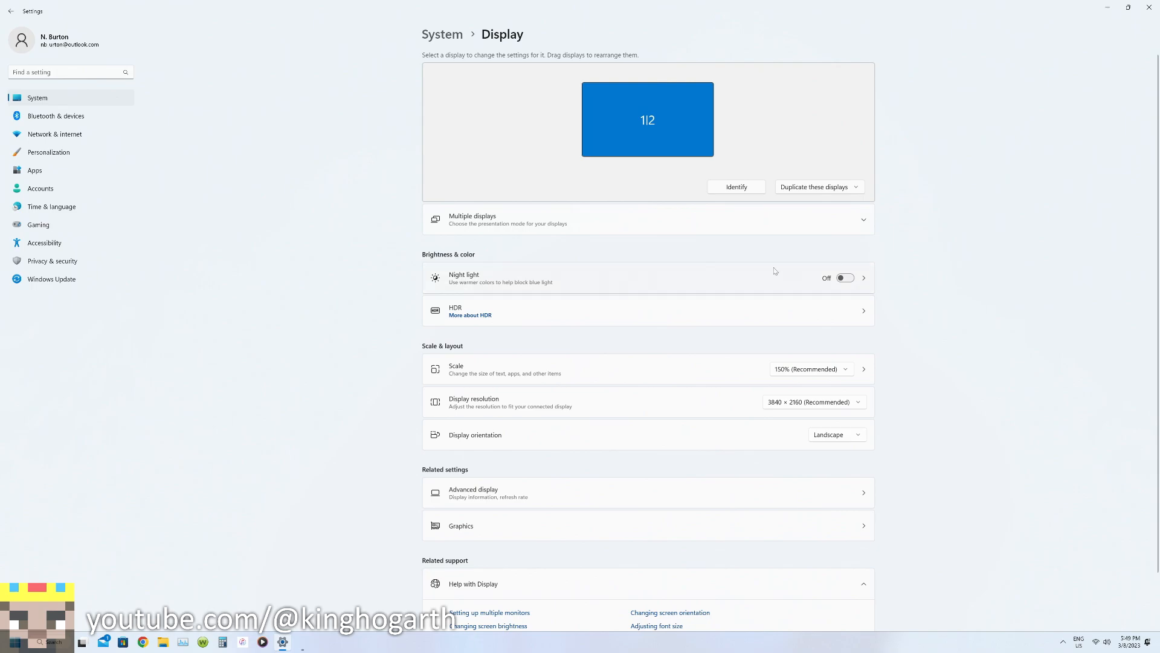
{"action": "mouse_move", "coordinate": [816, 157]}
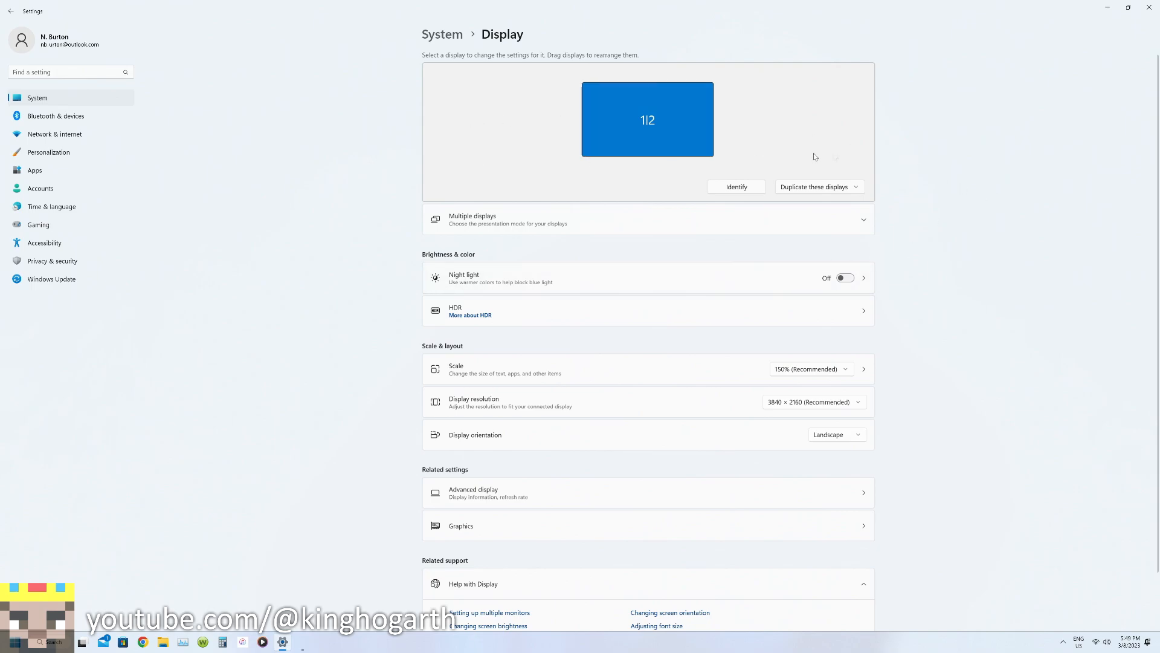
{"action": "mouse_move", "coordinate": [925, 141]}
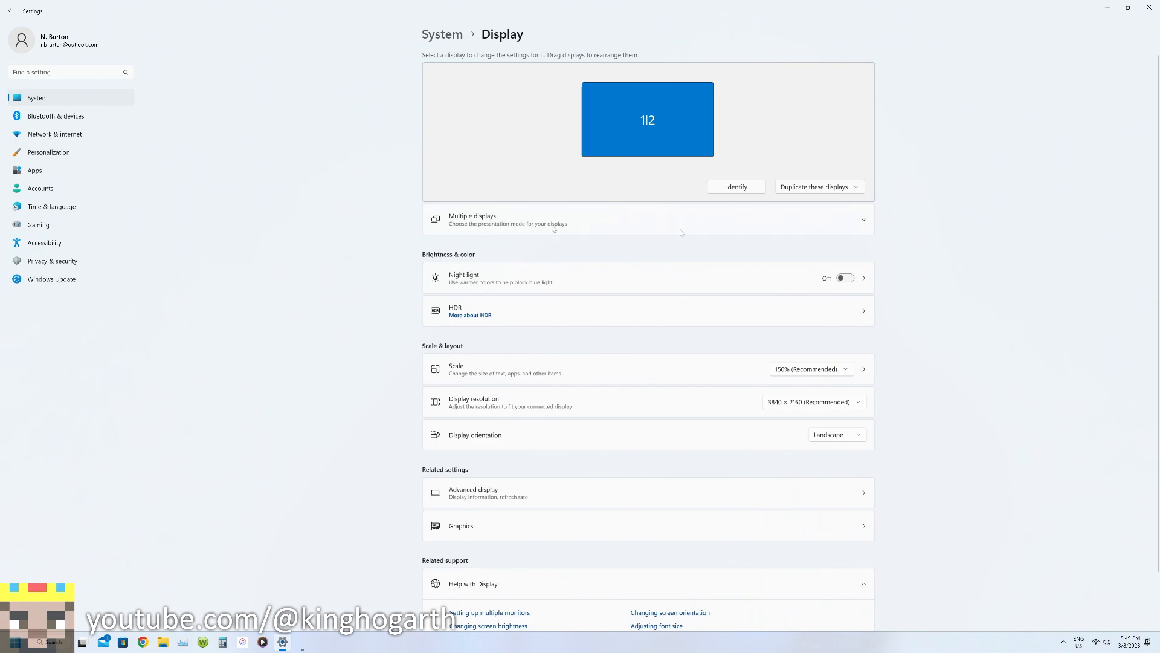
{"action": "mouse_move", "coordinate": [796, 553]}
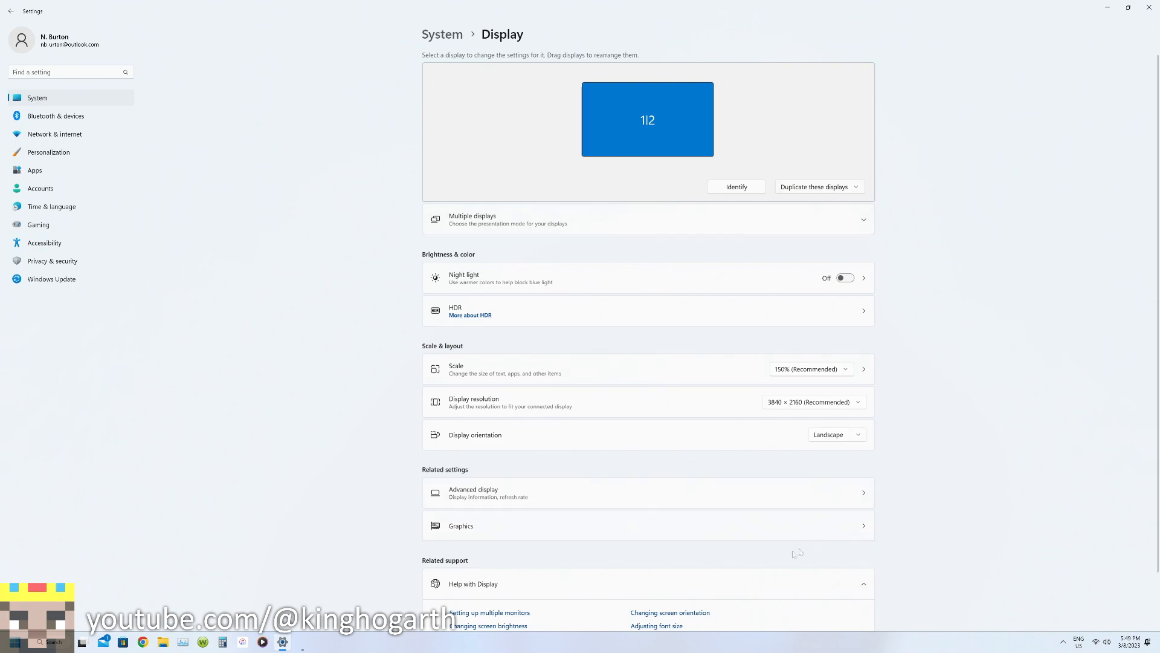
{"action": "mouse_move", "coordinate": [621, 492]}
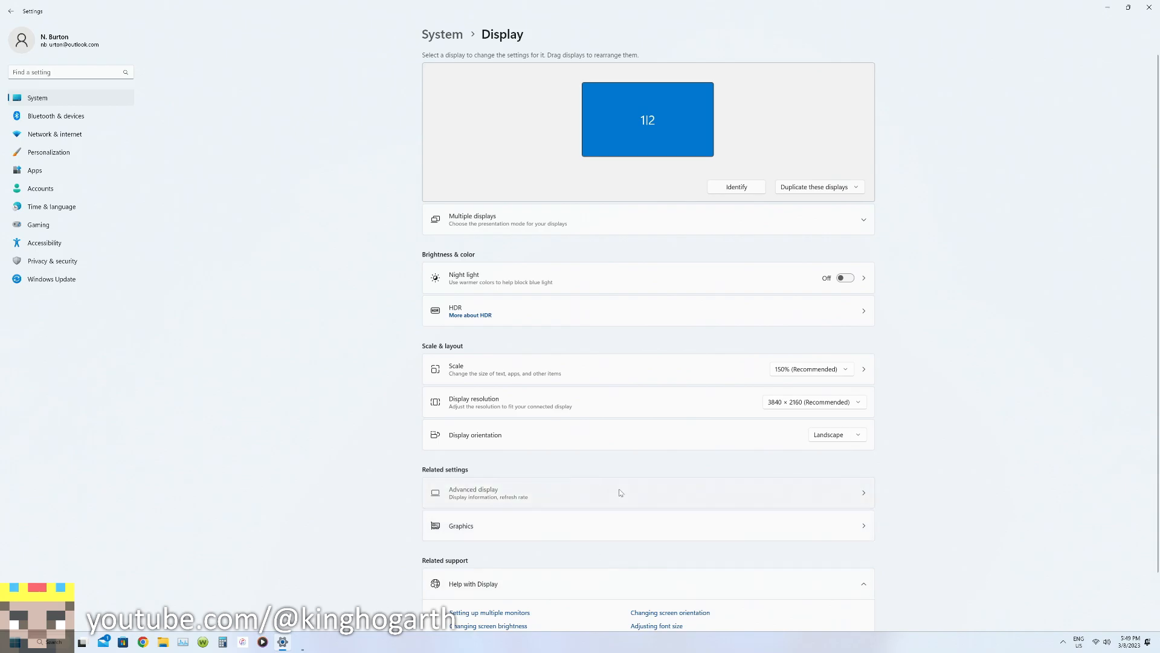
{"action": "left_click", "coordinate": [489, 493]}
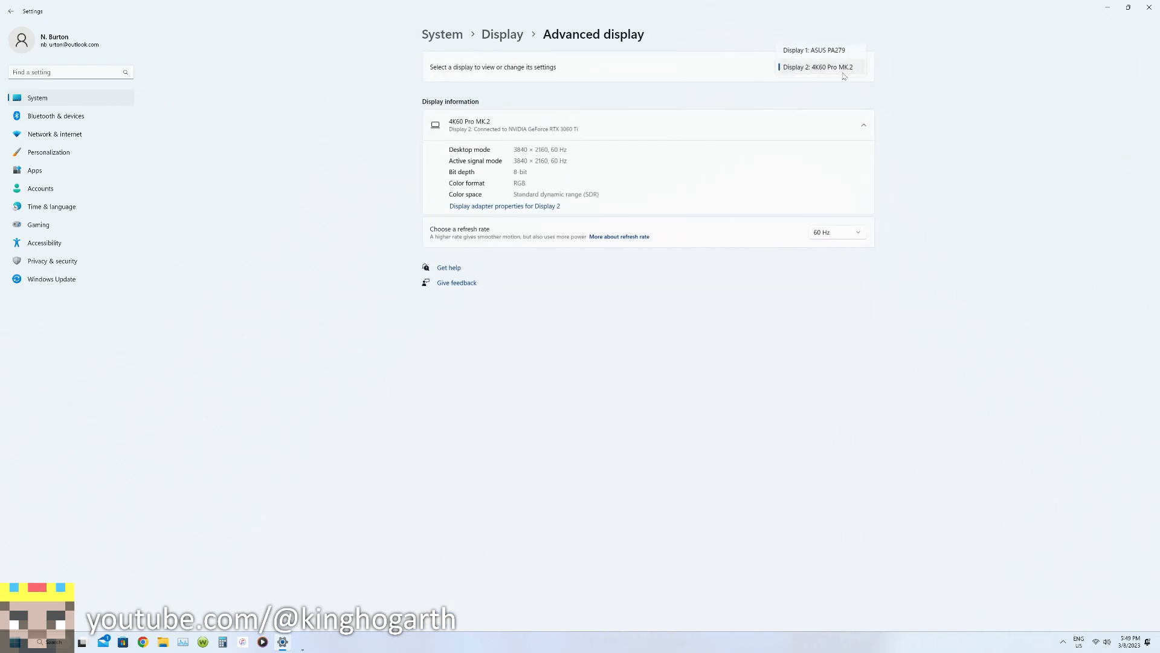
{"action": "left_click", "coordinate": [820, 49]}
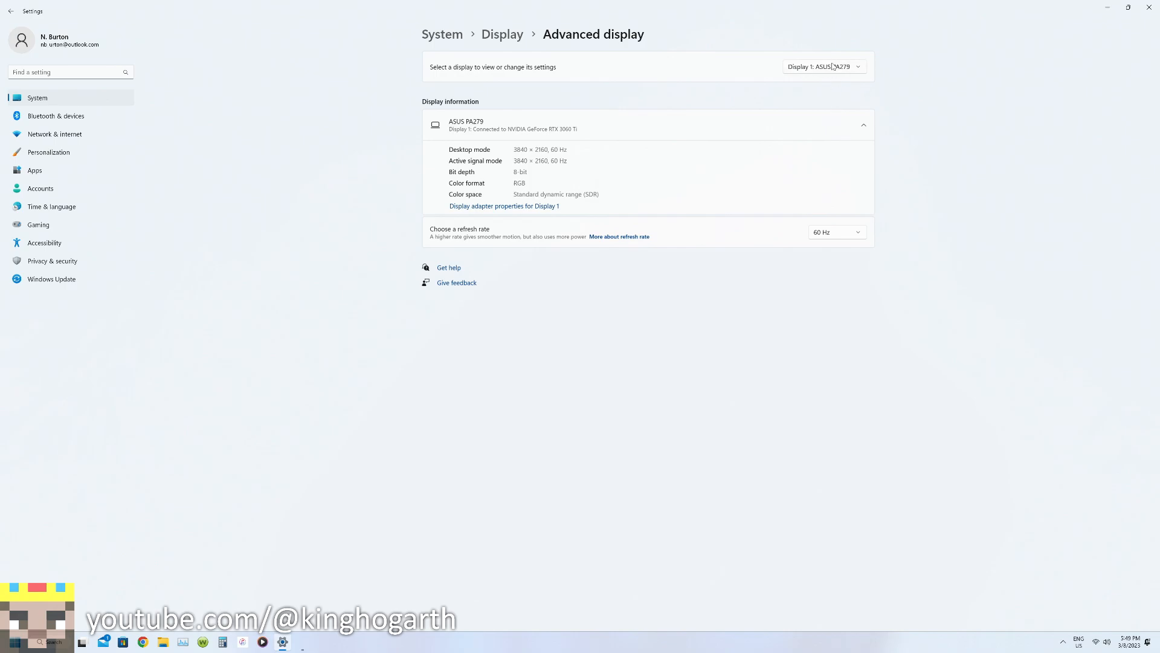
{"action": "left_click", "coordinate": [825, 67]}
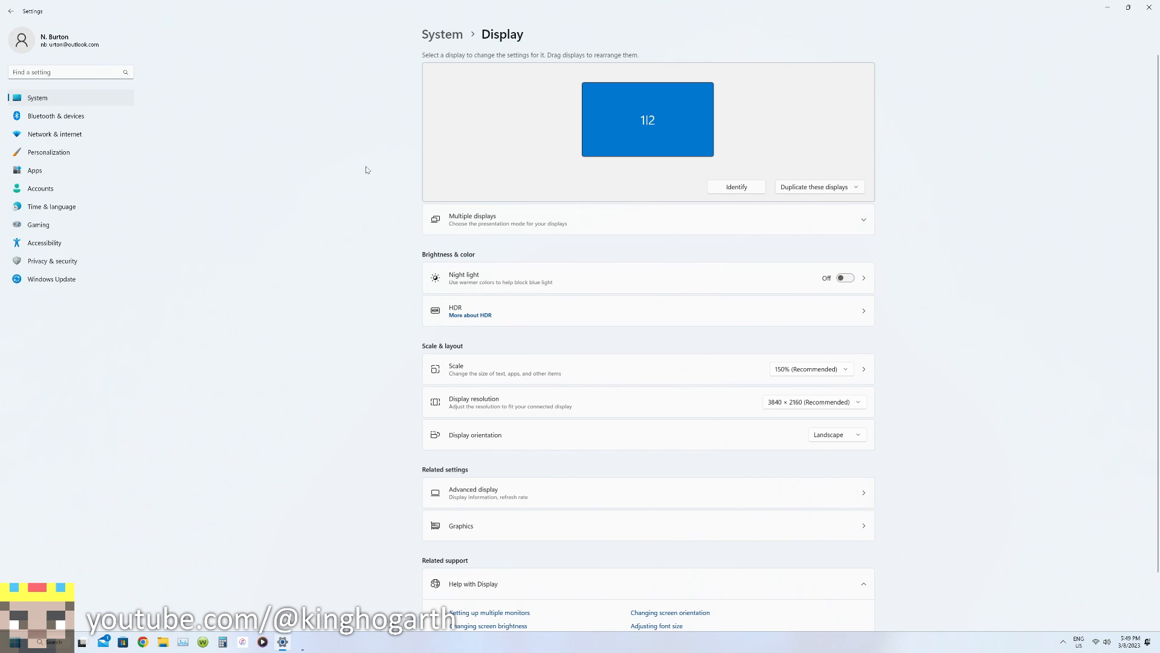
{"action": "mouse_move", "coordinate": [375, 166]}
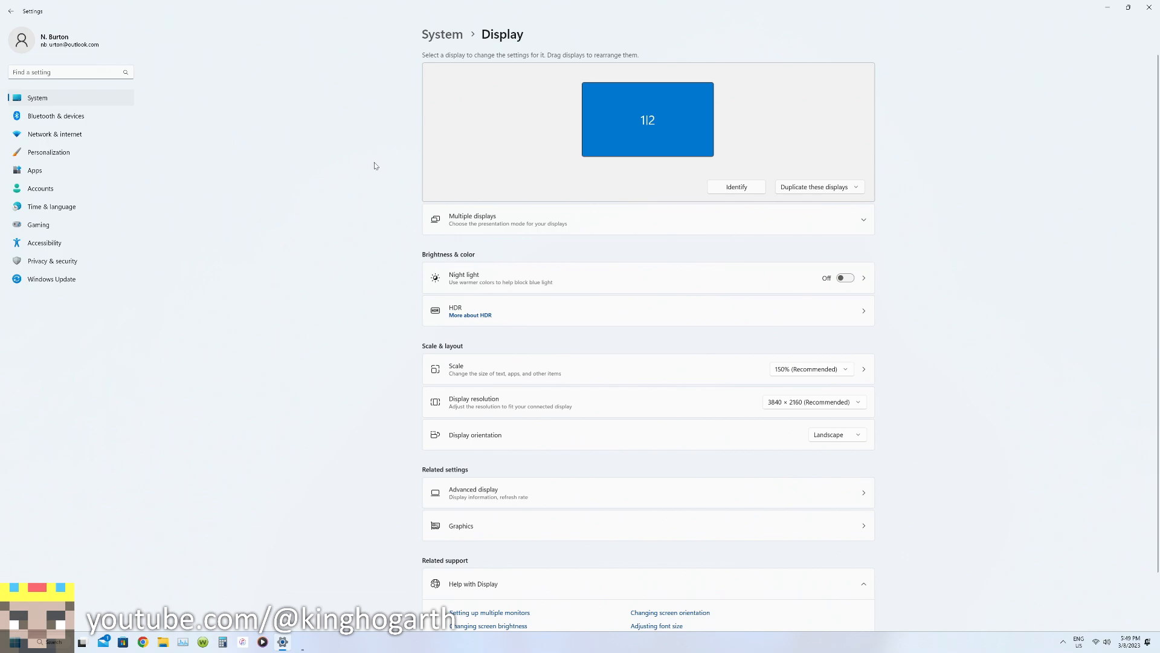
{"action": "mouse_move", "coordinate": [379, 193]}
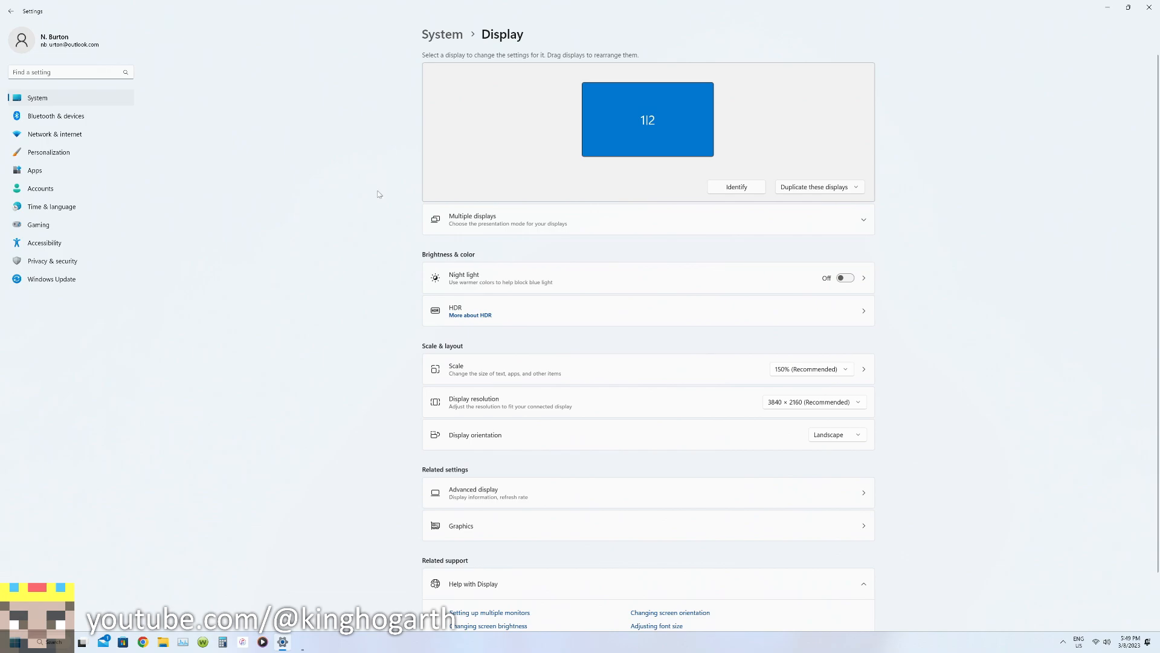
{"action": "mouse_move", "coordinate": [798, 260]}
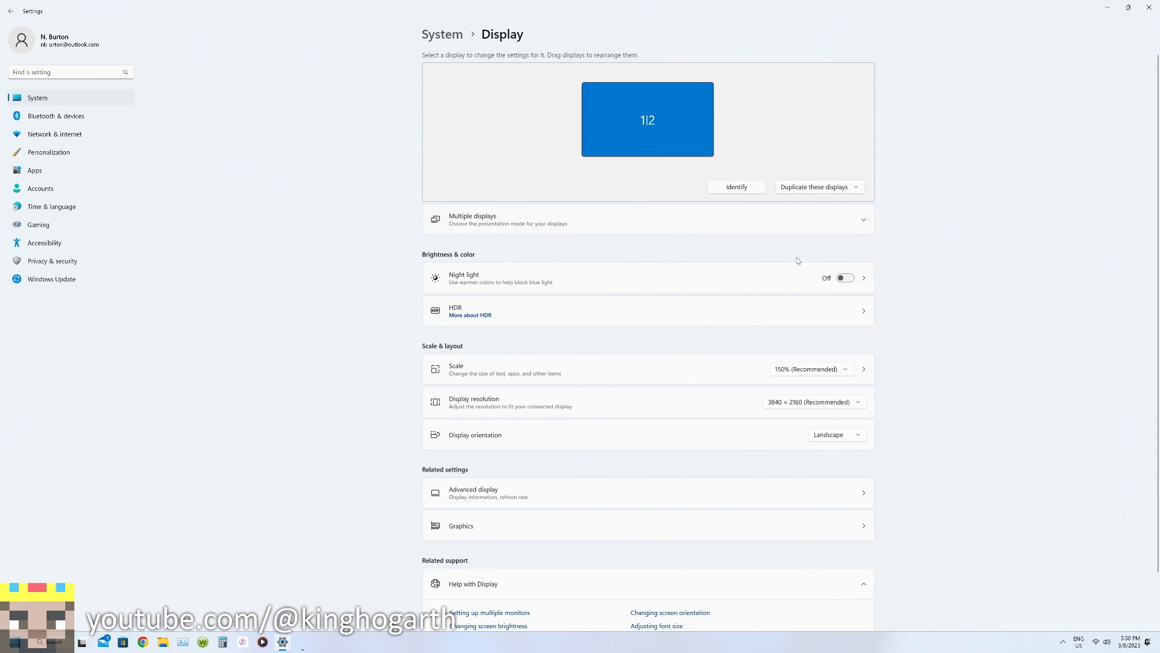
{"action": "mouse_move", "coordinate": [801, 244]}
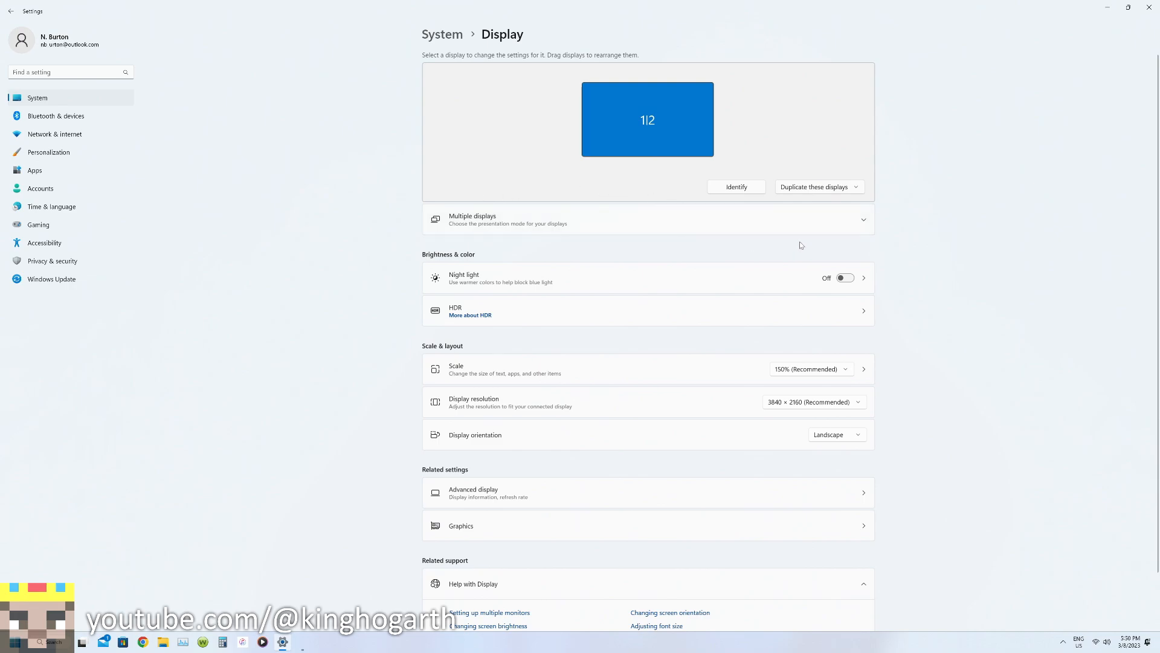
{"action": "left_click", "coordinate": [819, 186]}
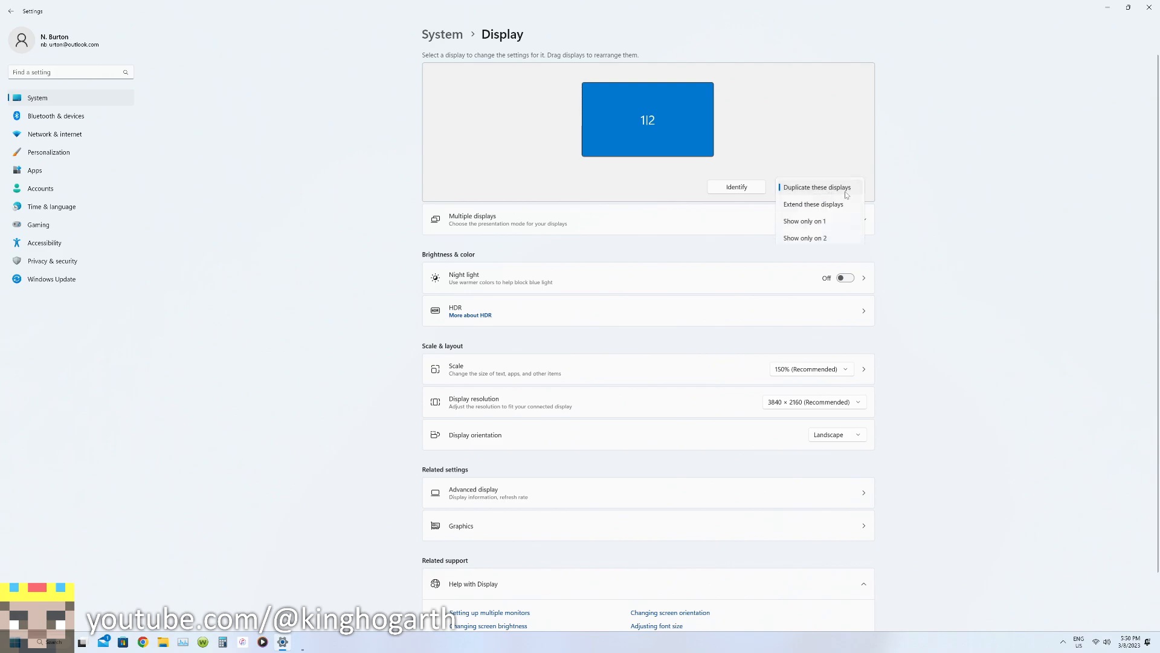
{"action": "left_click", "coordinate": [818, 187]}
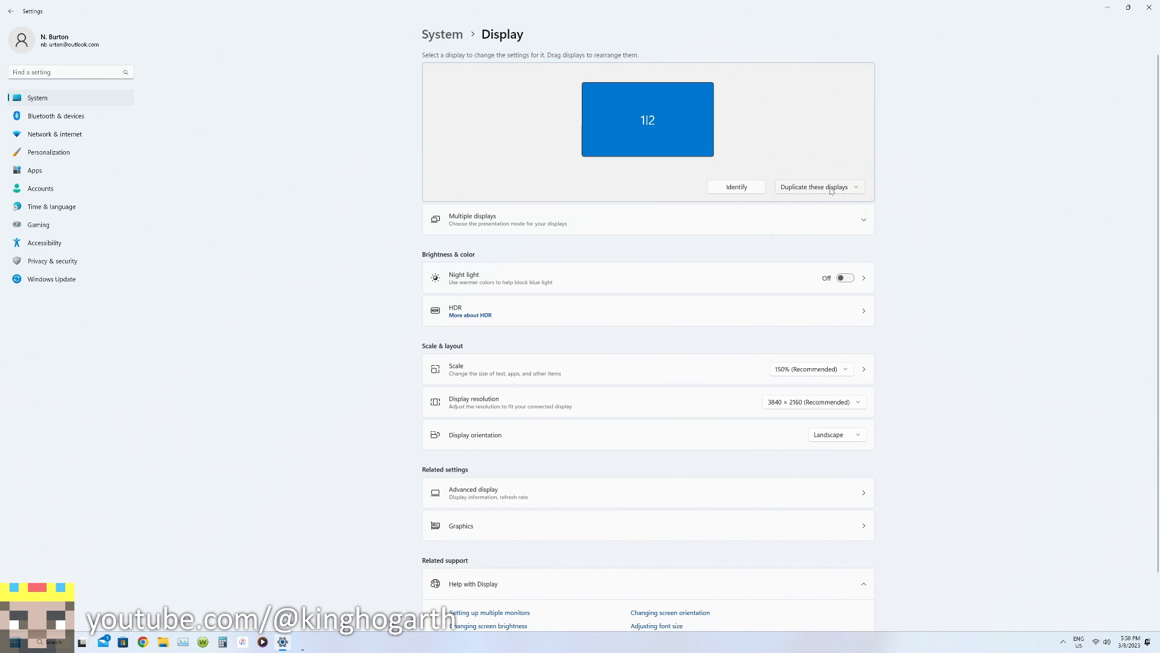
{"action": "left_click", "coordinate": [819, 187]}
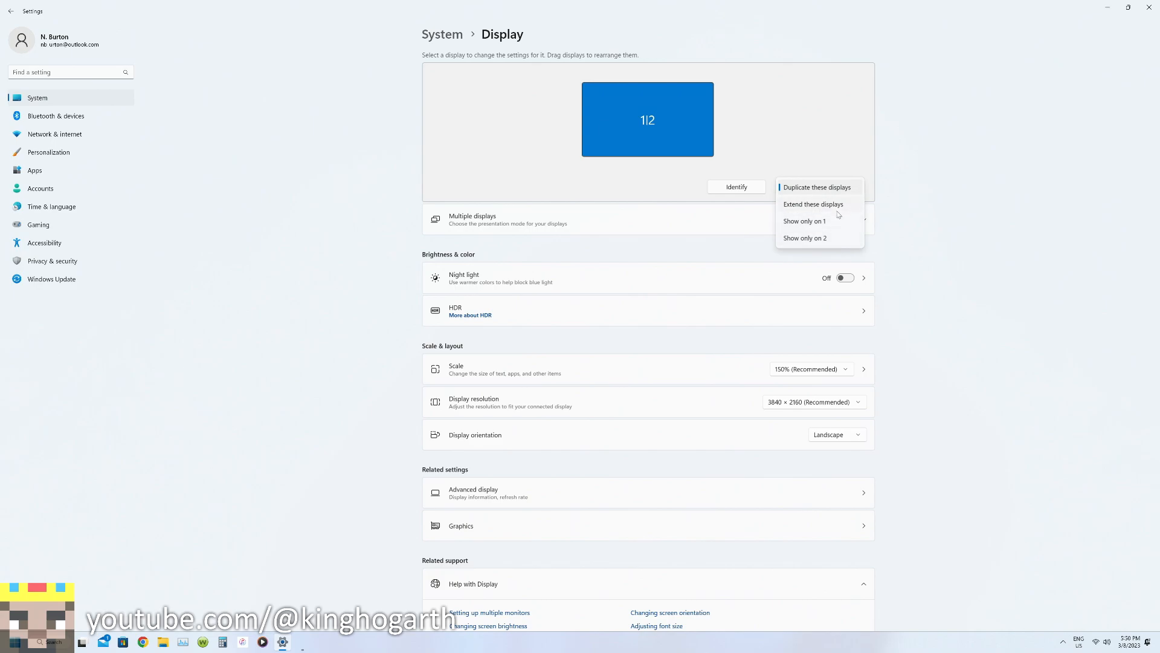
{"action": "left_click", "coordinate": [819, 186]}
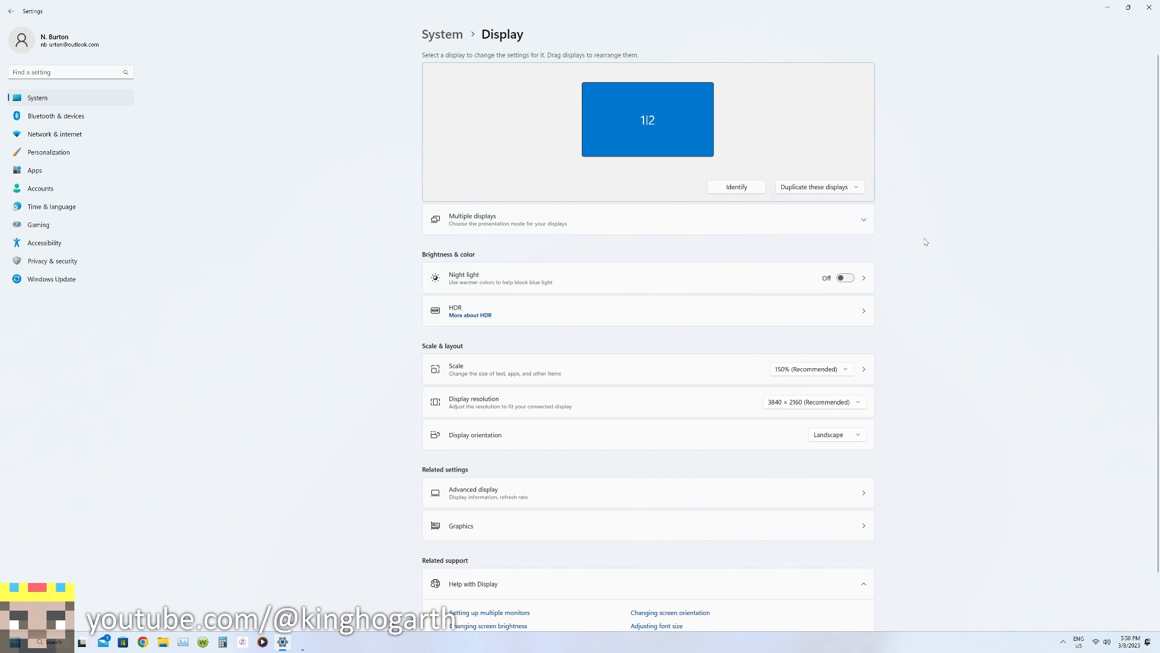
{"action": "mouse_move", "coordinate": [942, 212]}
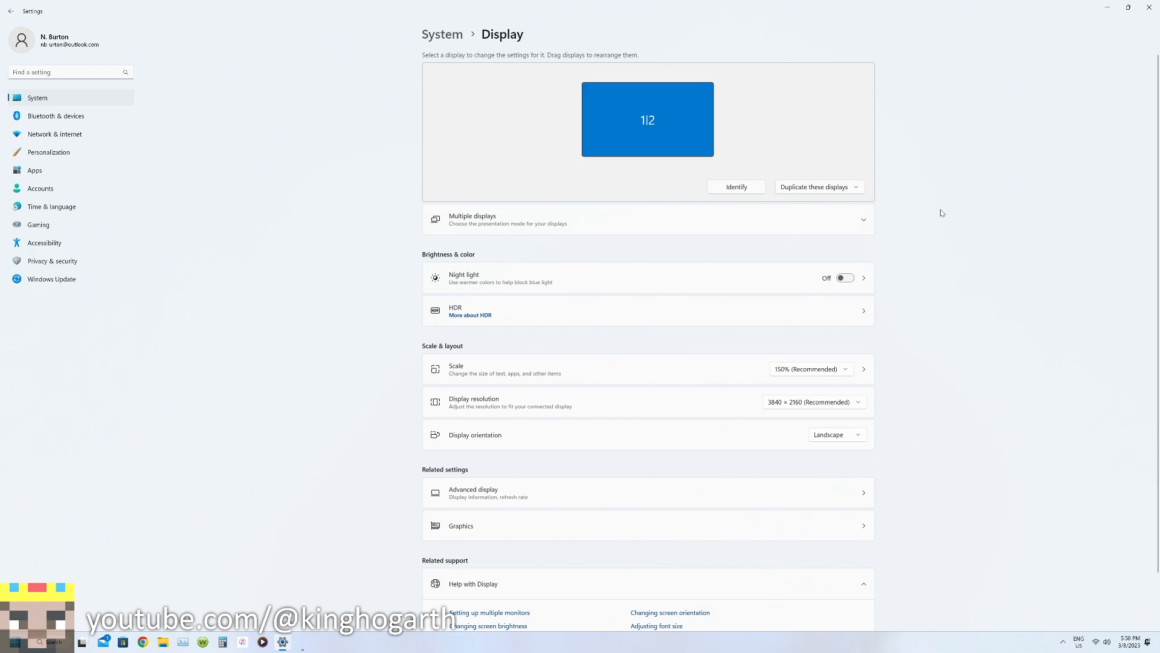
{"action": "mouse_move", "coordinate": [859, 188]}
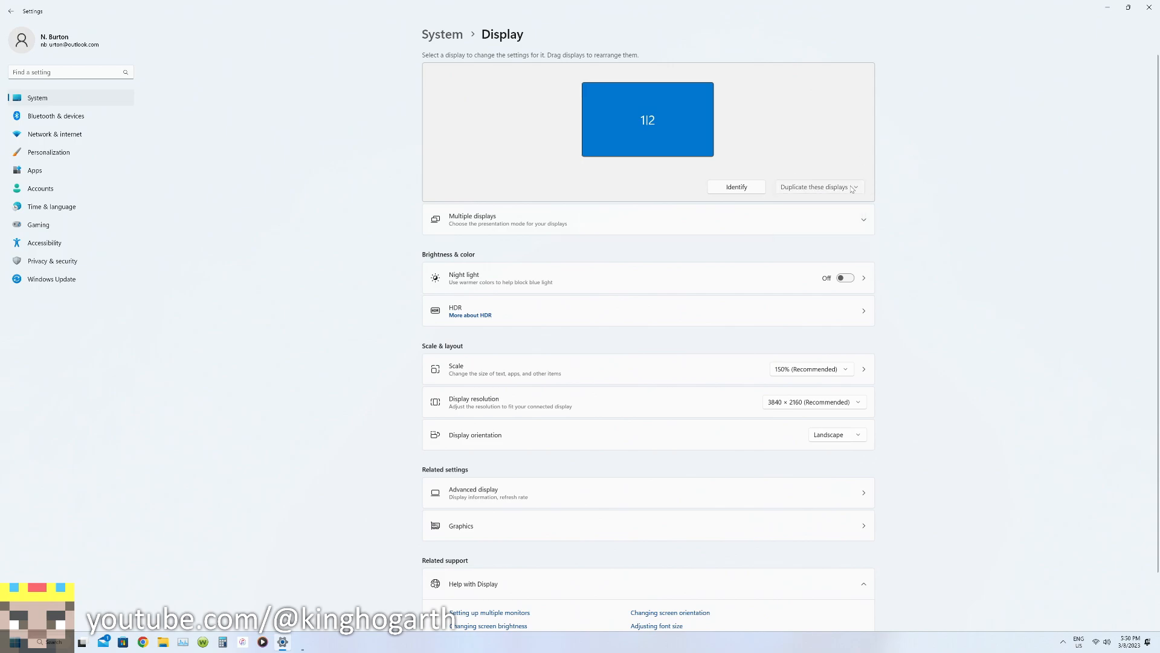
{"action": "mouse_move", "coordinate": [913, 192]}
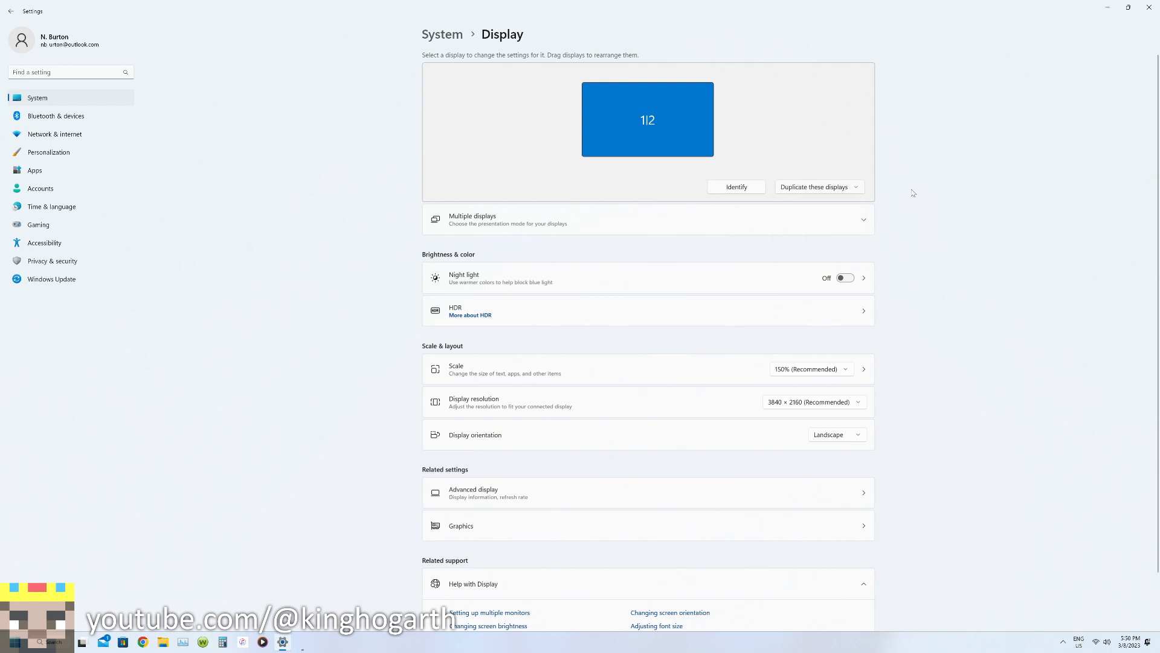
{"action": "mouse_move", "coordinate": [903, 188]}
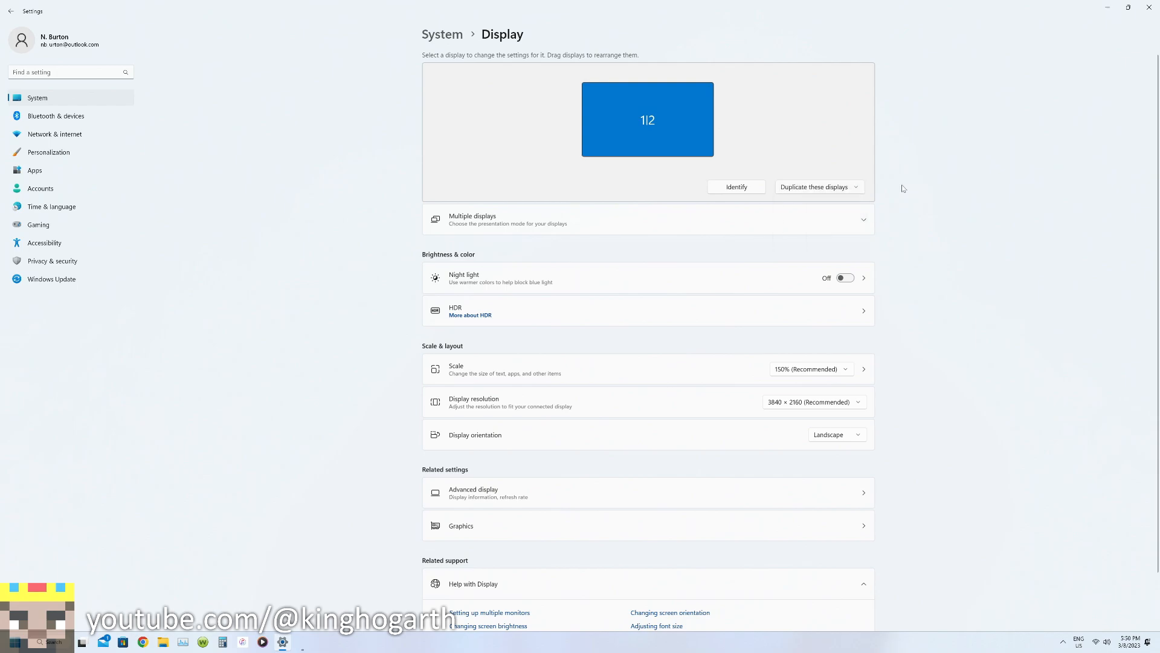
{"action": "mouse_move", "coordinate": [831, 191]}
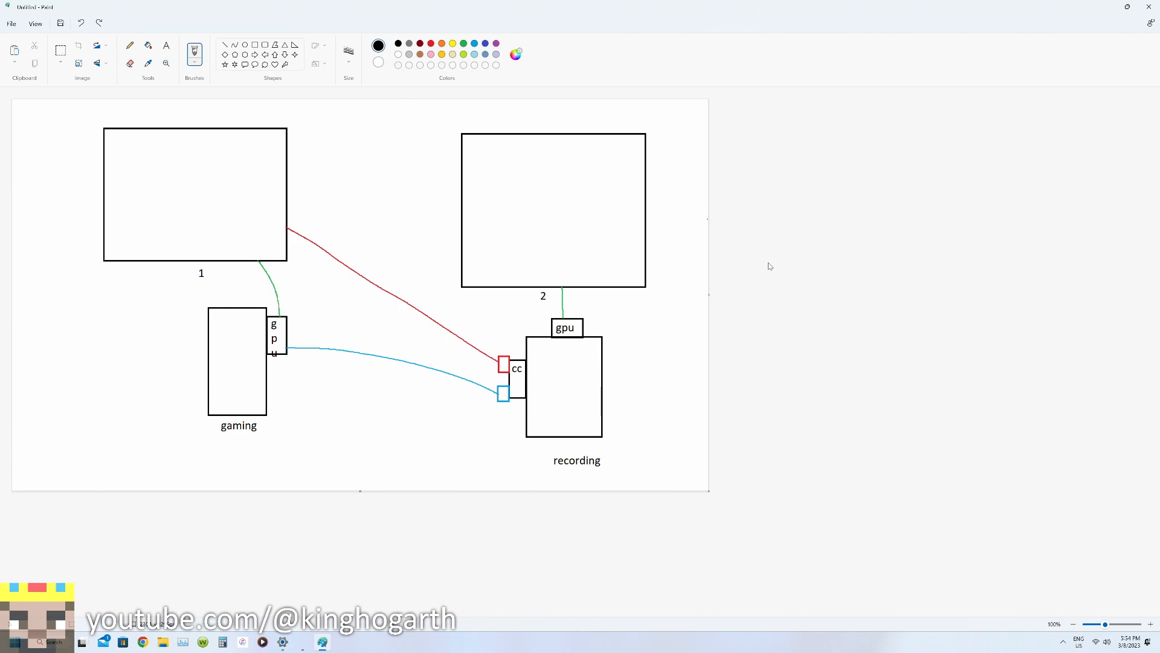
{"action": "mouse_move", "coordinate": [777, 268]}
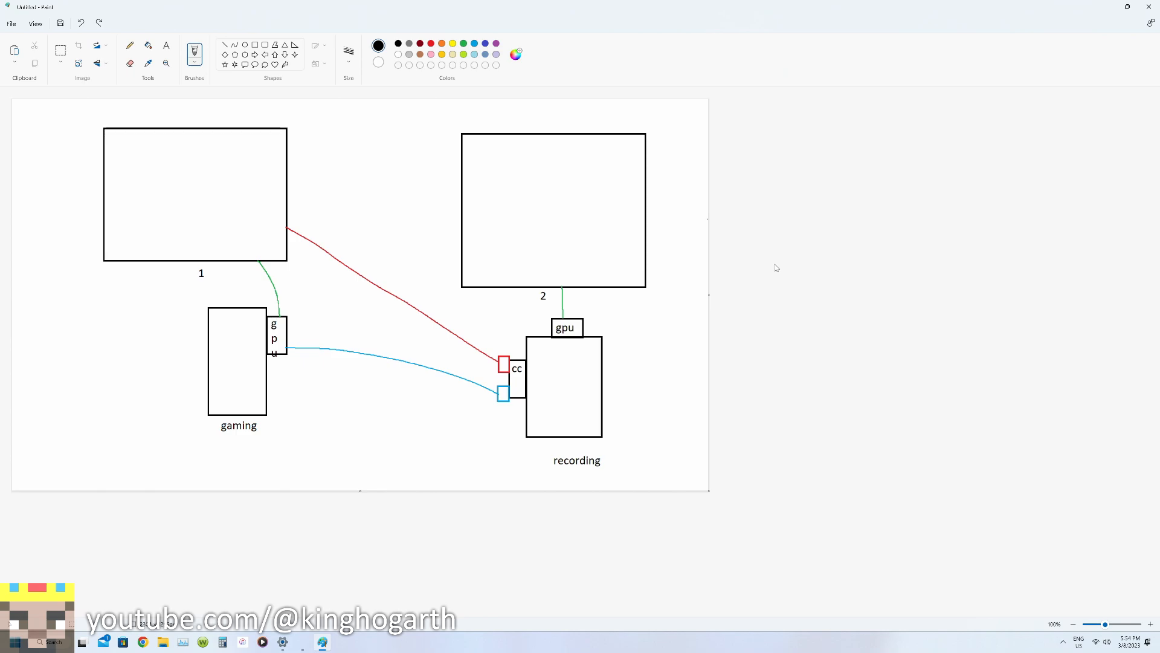
{"action": "mouse_move", "coordinate": [781, 261]}
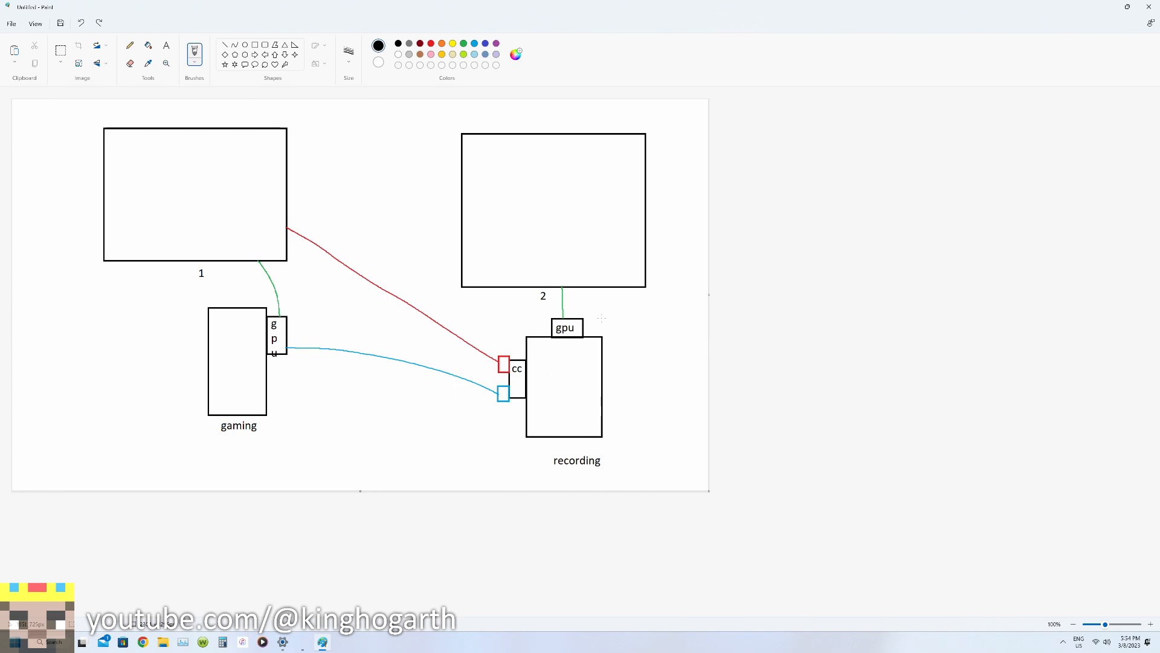
{"action": "mouse_move", "coordinate": [554, 196]}
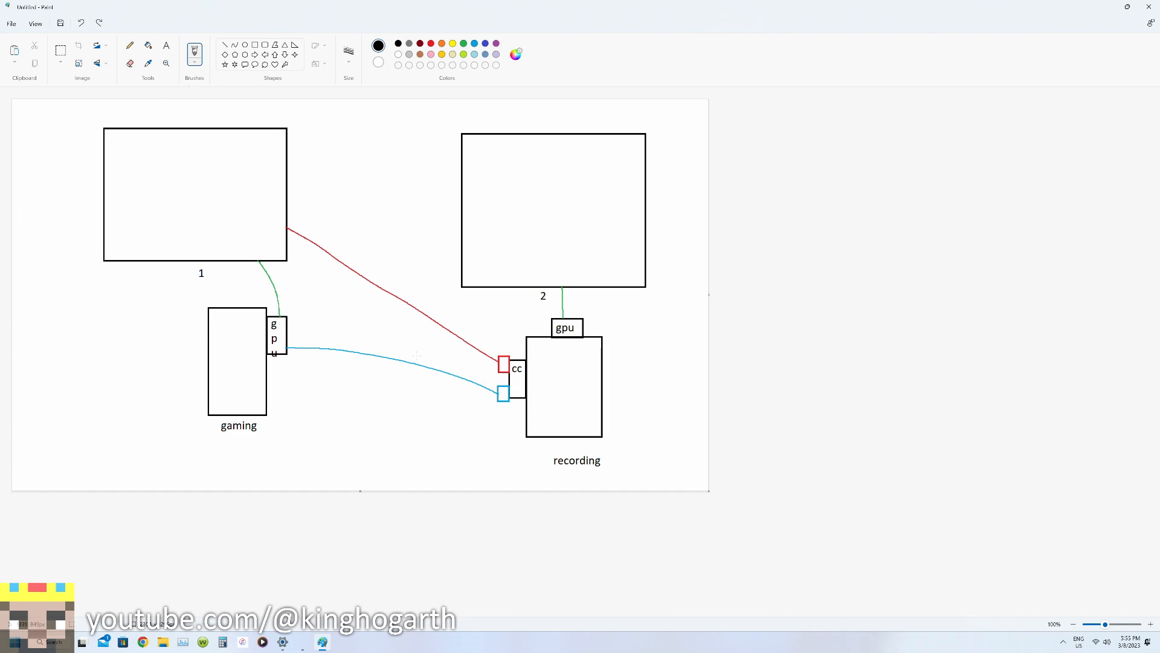
{"action": "mouse_move", "coordinate": [429, 411]}
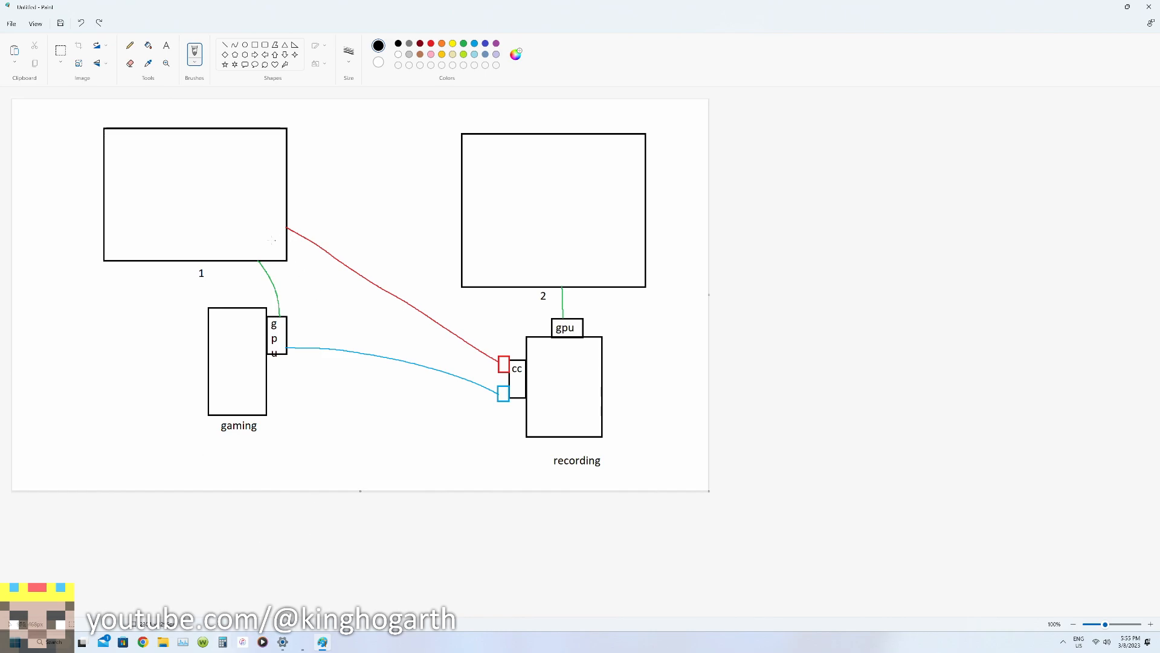
Step: Drag on the Paint setup diagram and select the Eraser tool
{"action": "left_click_drag", "start_coordinate": [274, 240], "coordinate": [263, 341]}
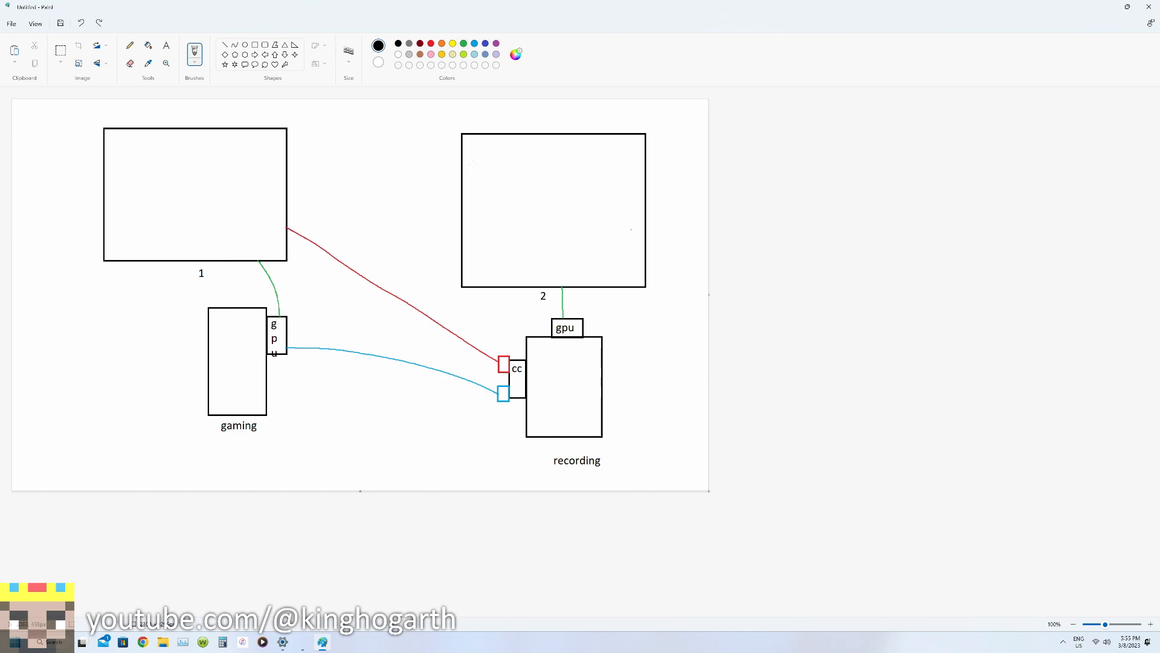
{"action": "left_click", "coordinate": [130, 63]}
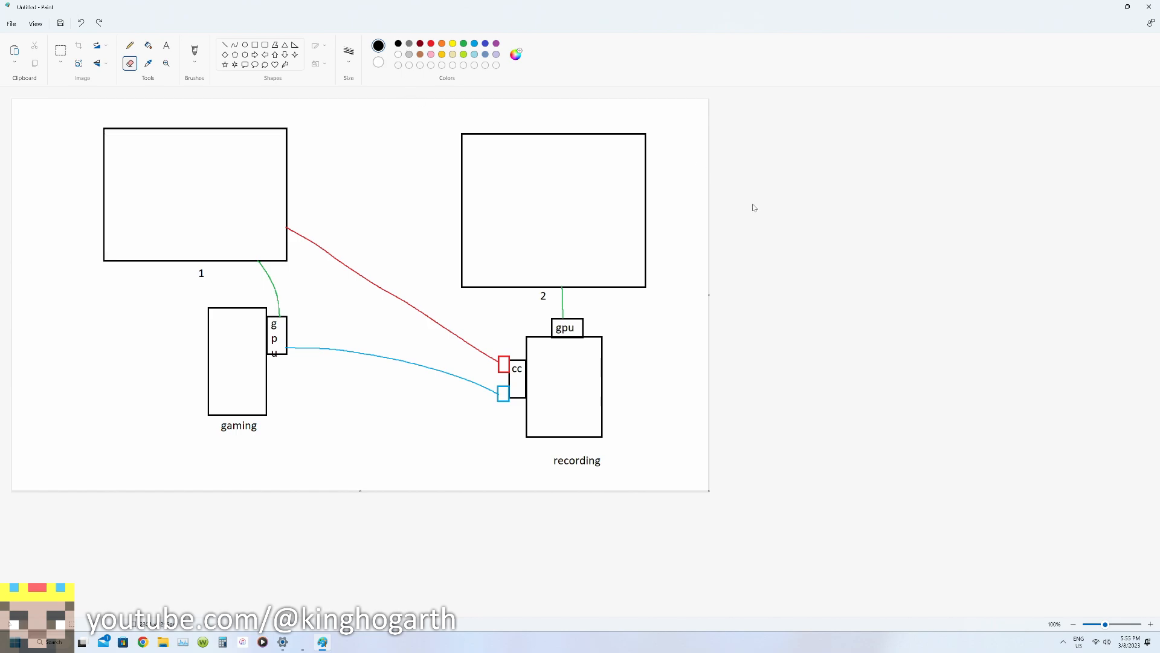
{"action": "mouse_move", "coordinate": [766, 275]}
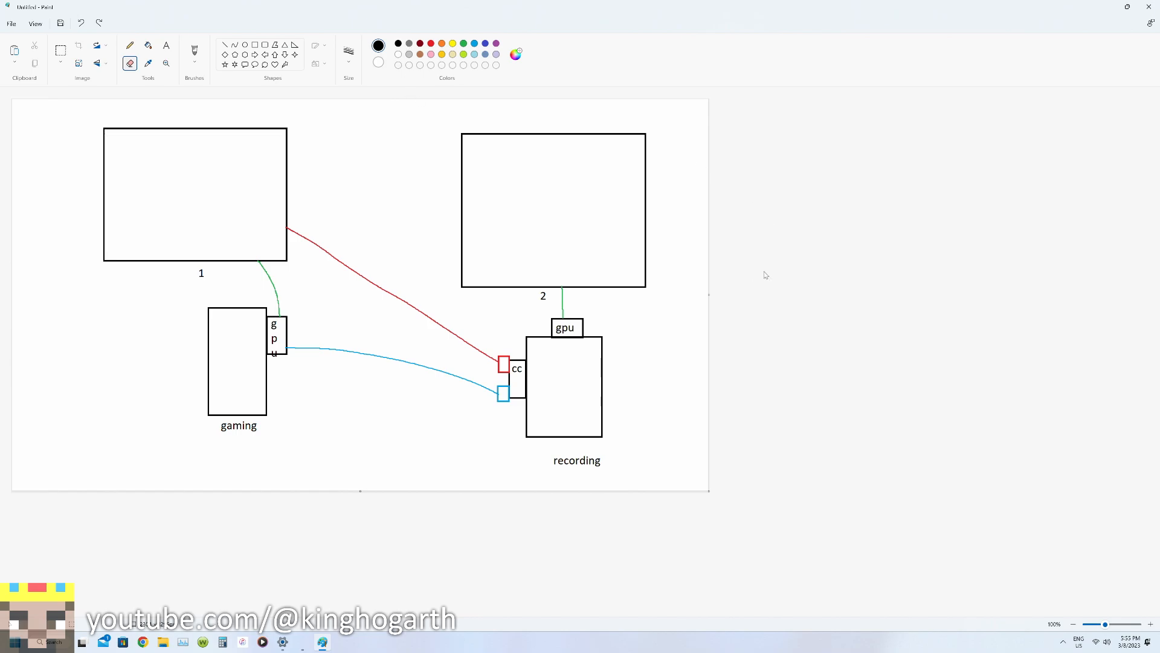